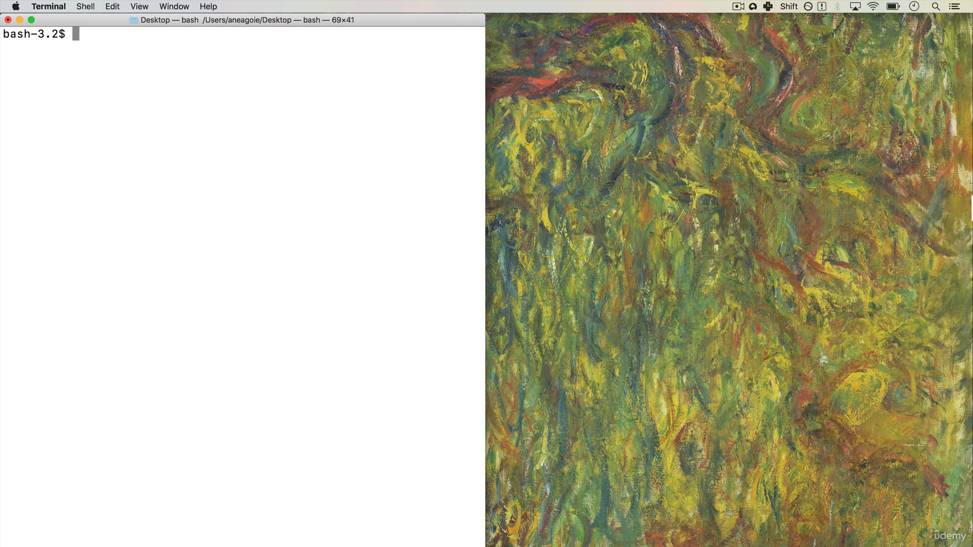
{"action": "mouse_move", "coordinate": [205, 132]}
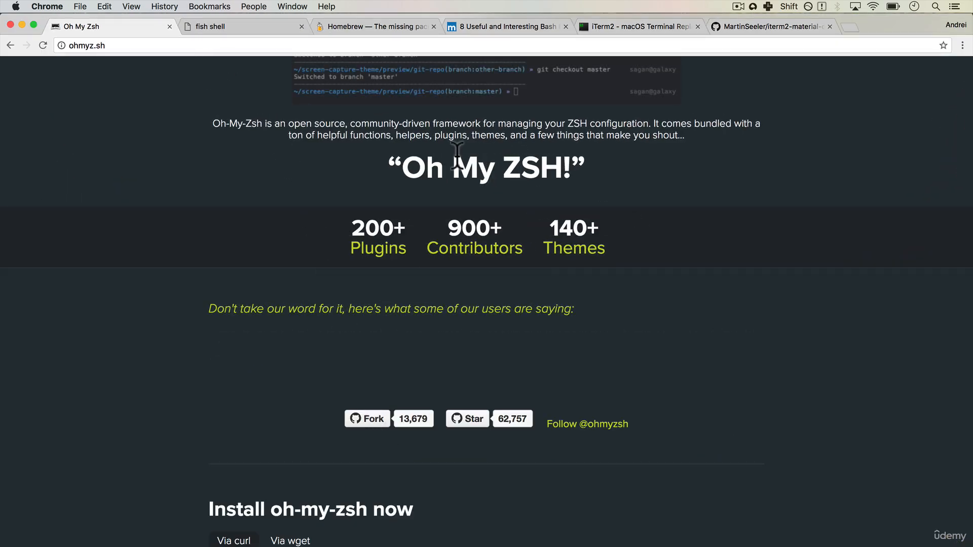
- Compare the fish shell homepage with the Oh My Zsh page in Chrome
{"action": "left_click", "coordinate": [243, 27]}
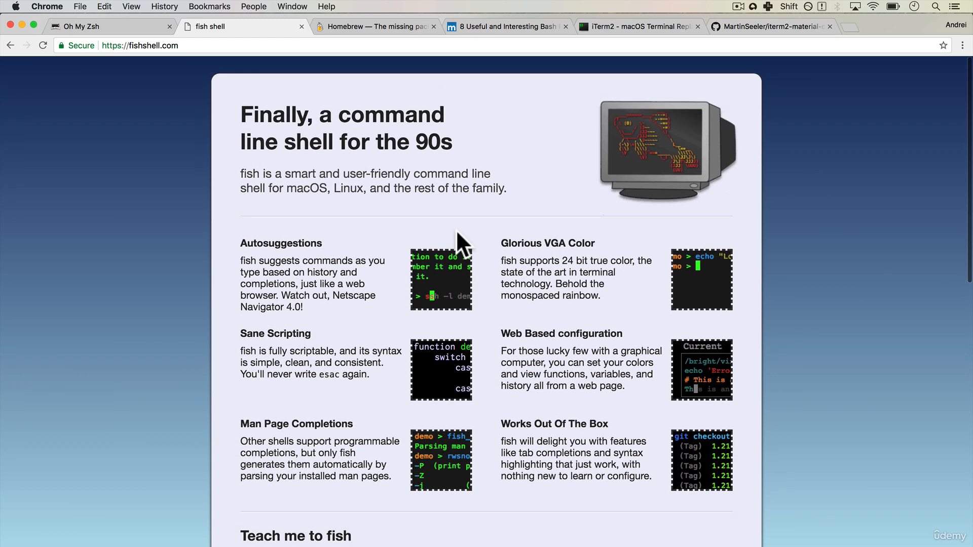
{"action": "left_click", "coordinate": [93, 27]}
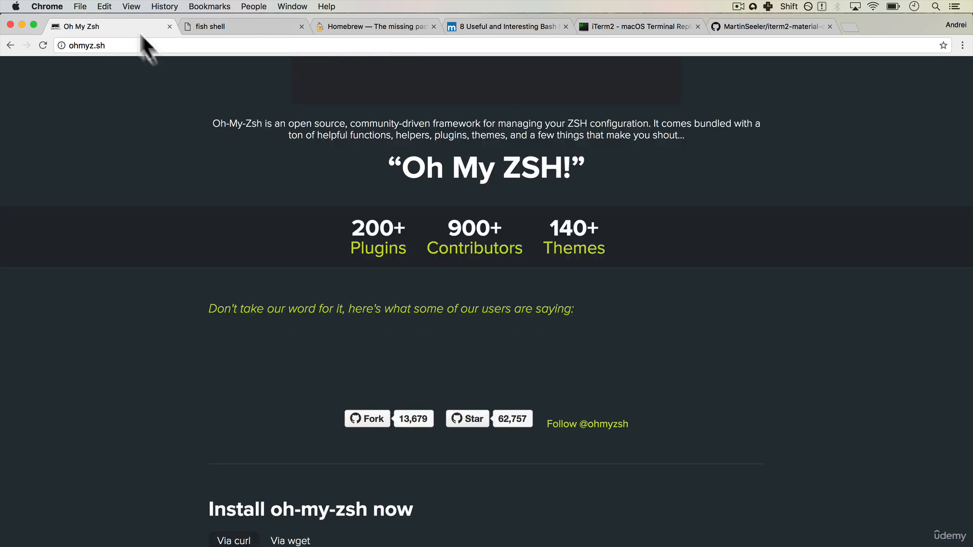
{"action": "left_click", "coordinate": [243, 27]}
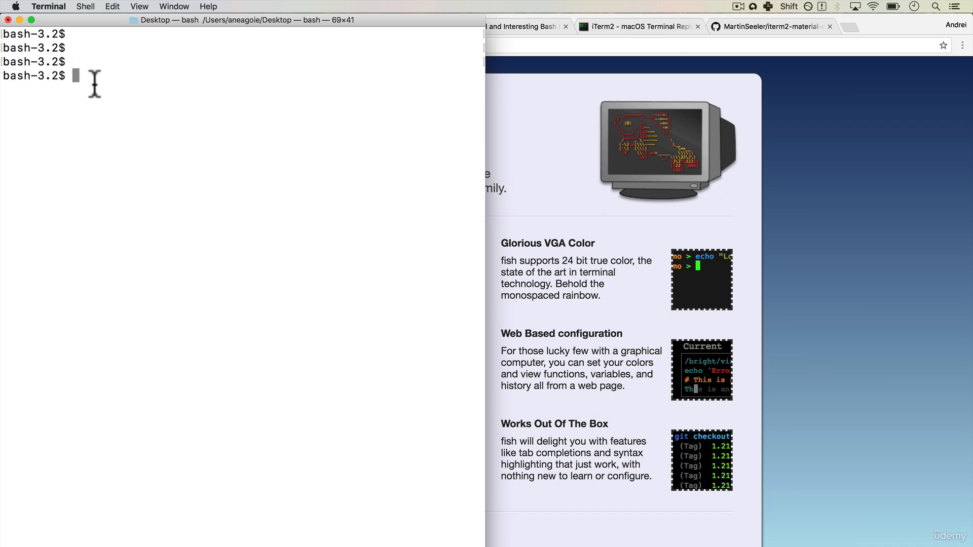
- Run nano ~/.bash_profile to edit the bash profile in the home folder
{"action": "type", "text": "nano"}
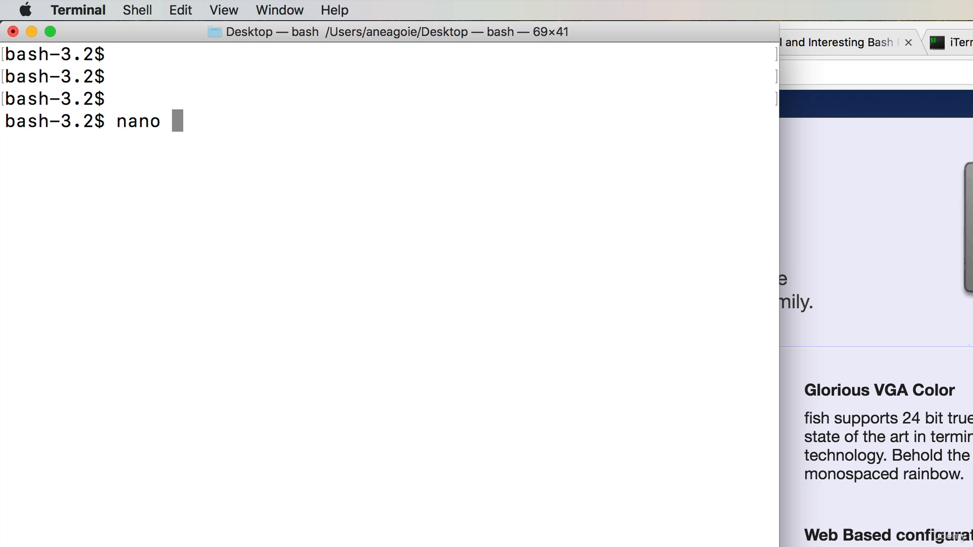
{"action": "type", "text": "~/"}
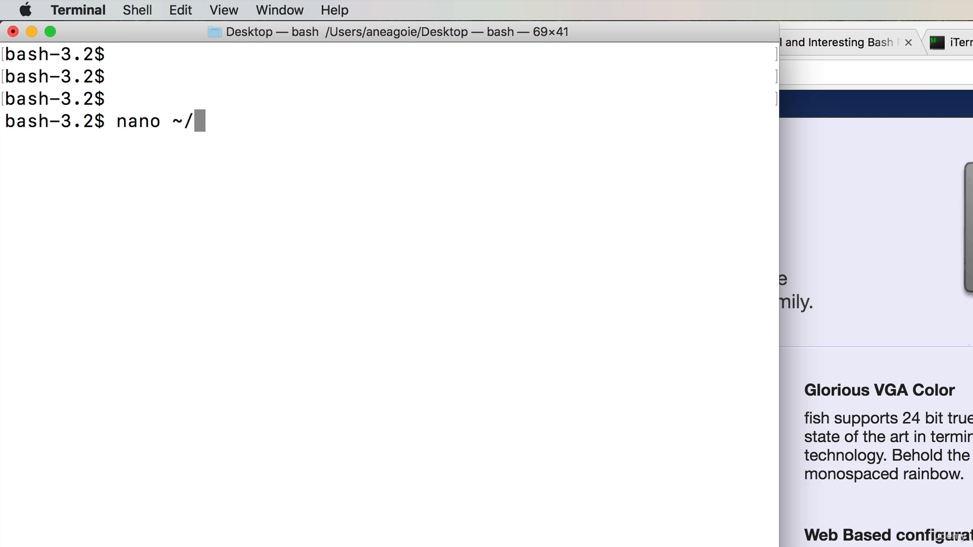
{"action": "type", "text": ".bash"}
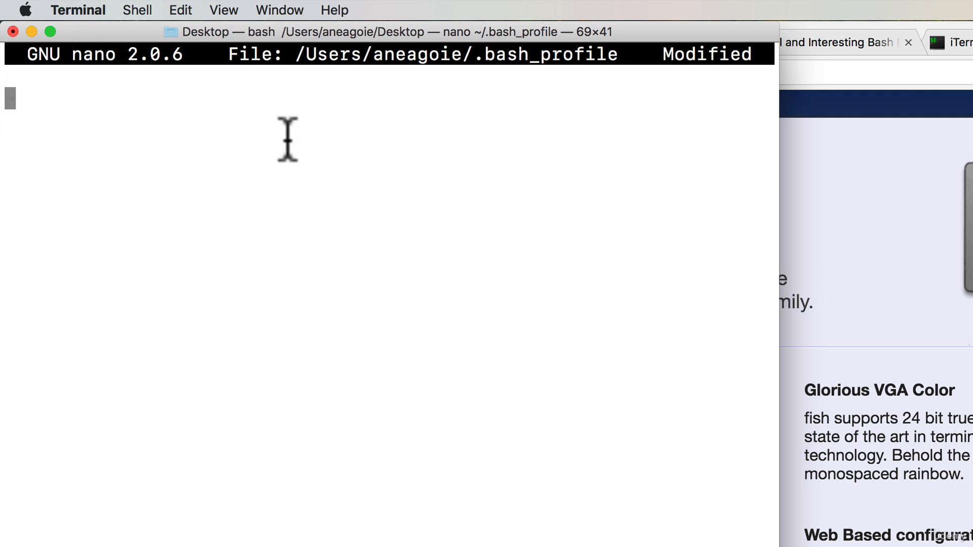
{"action": "mouse_move", "coordinate": [444, 177]}
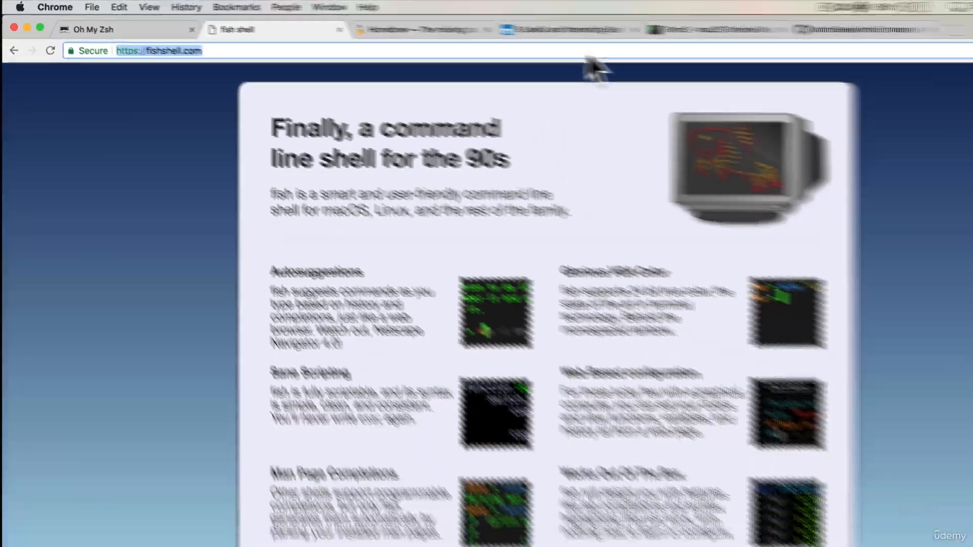
- Find the 'Show full path' PS1 code in the bash prompts article and select it
{"action": "left_click", "coordinate": [159, 51]}
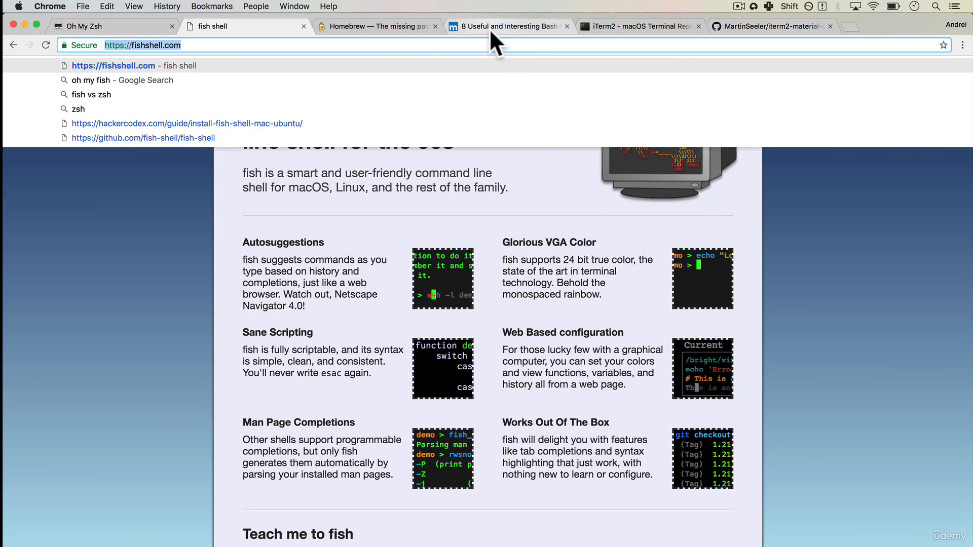
{"action": "left_click", "coordinate": [508, 26]}
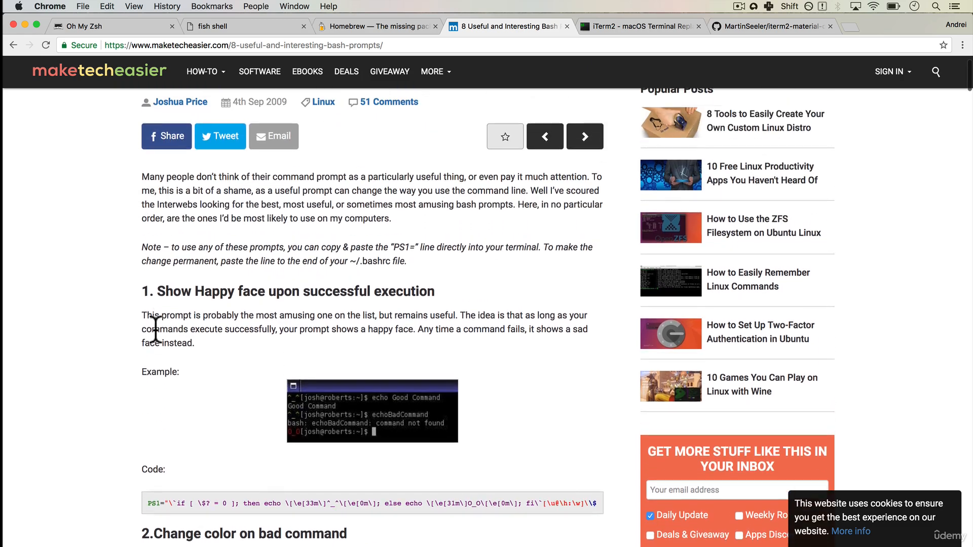
{"action": "scroll", "scroll_direction": "down", "scroll_amount": 3}
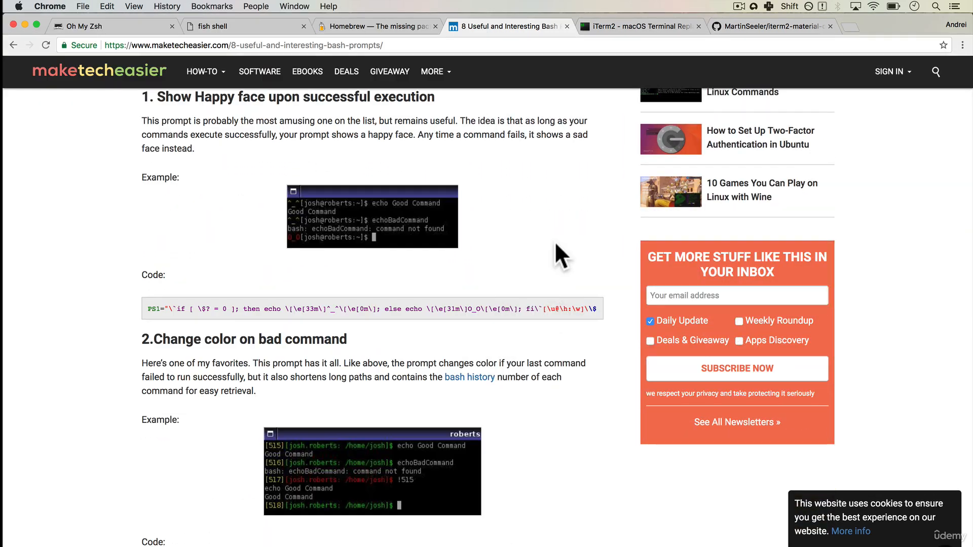
{"action": "scroll", "scroll_direction": "down", "scroll_amount": 3}
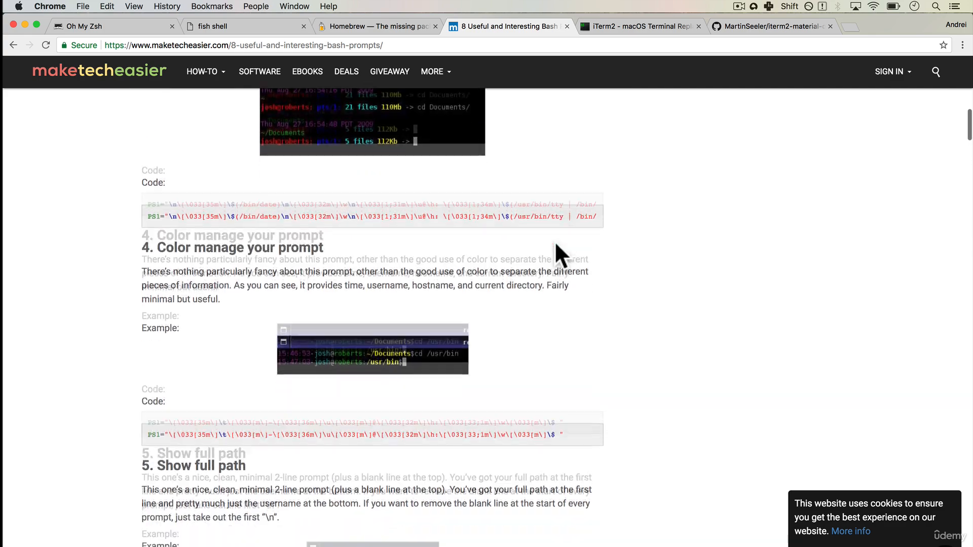
{"action": "scroll", "scroll_direction": "down", "scroll_amount": 3}
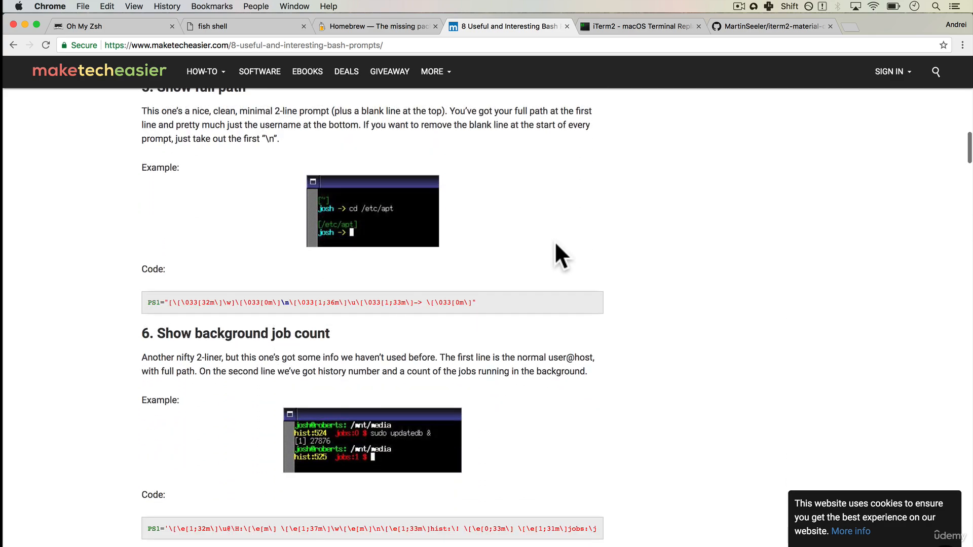
{"action": "mouse_move", "coordinate": [495, 313]}
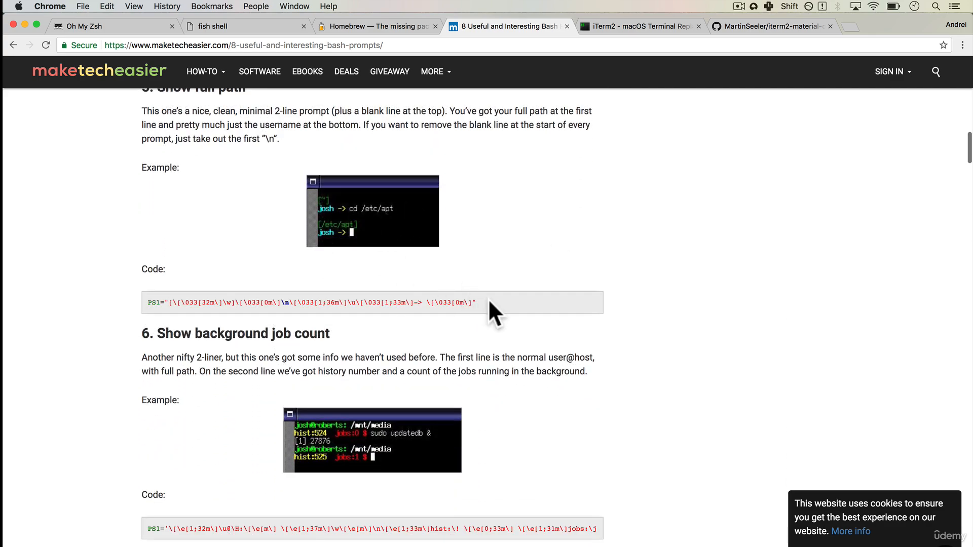
{"action": "left_click_drag", "start_coordinate": [491, 303], "coordinate": [155, 303]}
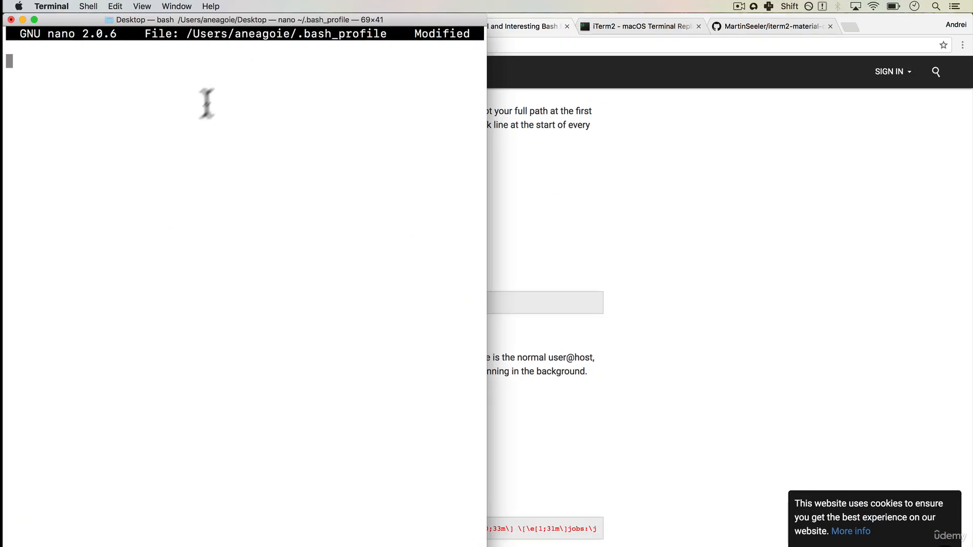
- Paste the full-path PS1 line into .bash_profile, save it and exit nano
{"action": "type", "text": "$\\]-> \\[\\033[0m\\]\""}
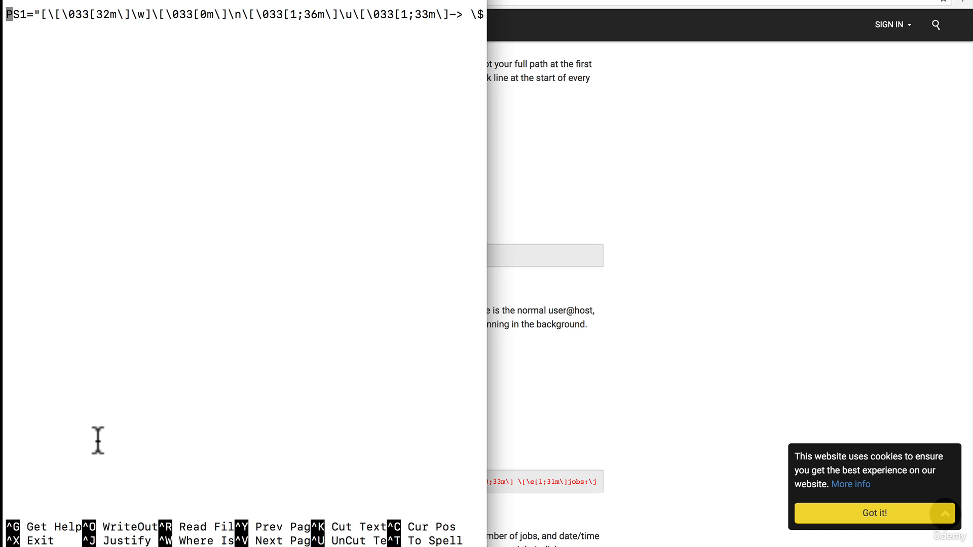
{"action": "key", "text": "ctrl+x"}
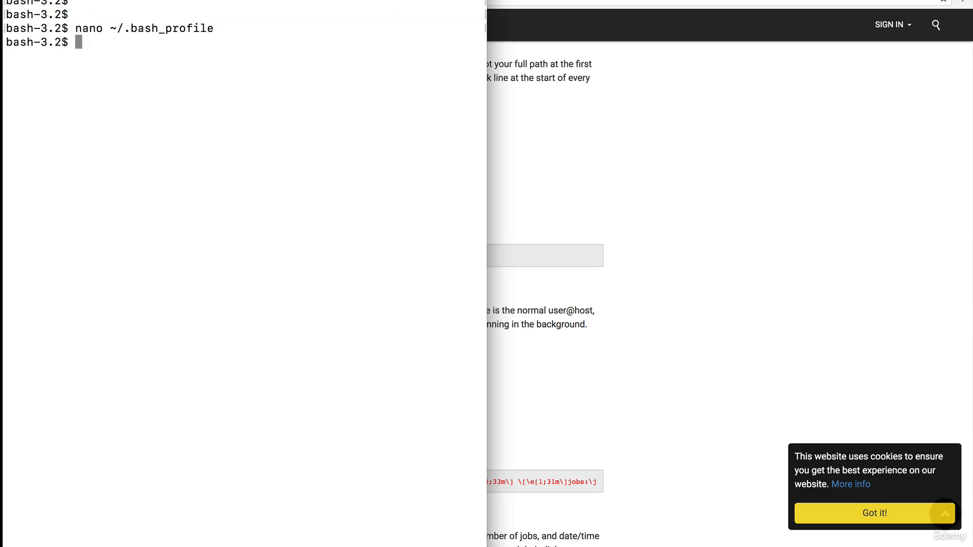
{"action": "mouse_move", "coordinate": [41, 64]}
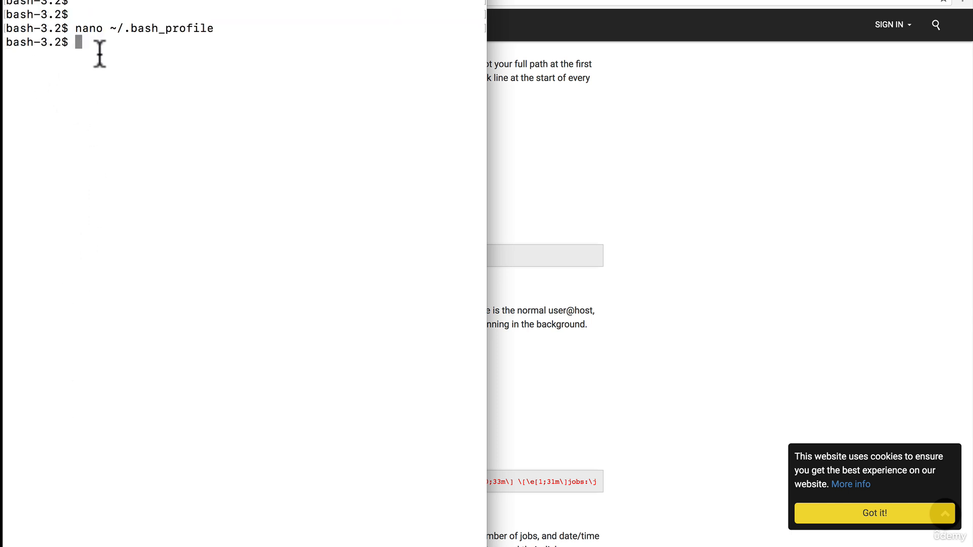
- Source ~/.bash_profile to apply the two-line prompt and test it with ls
{"action": "type", "text": "source ~"}
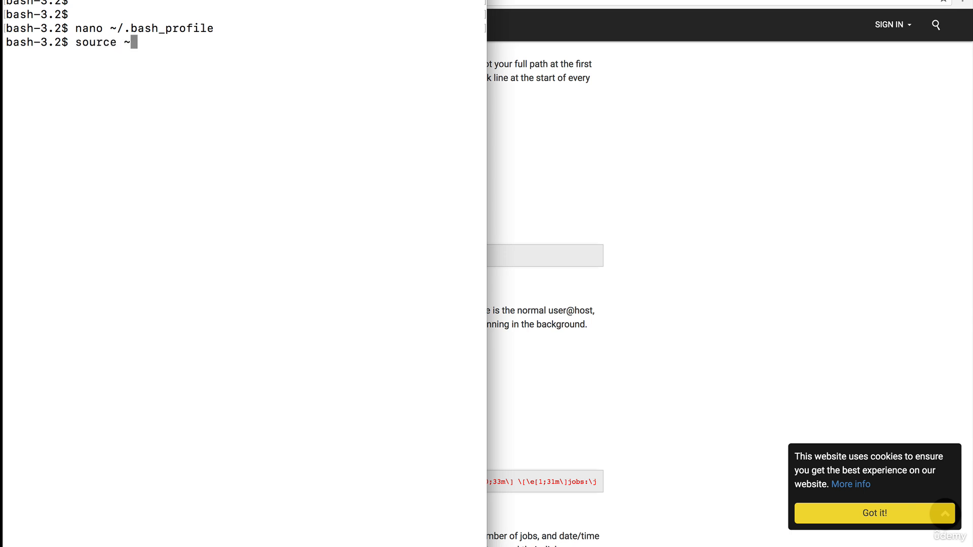
{"action": "type", "text": "/.bash_profile"}
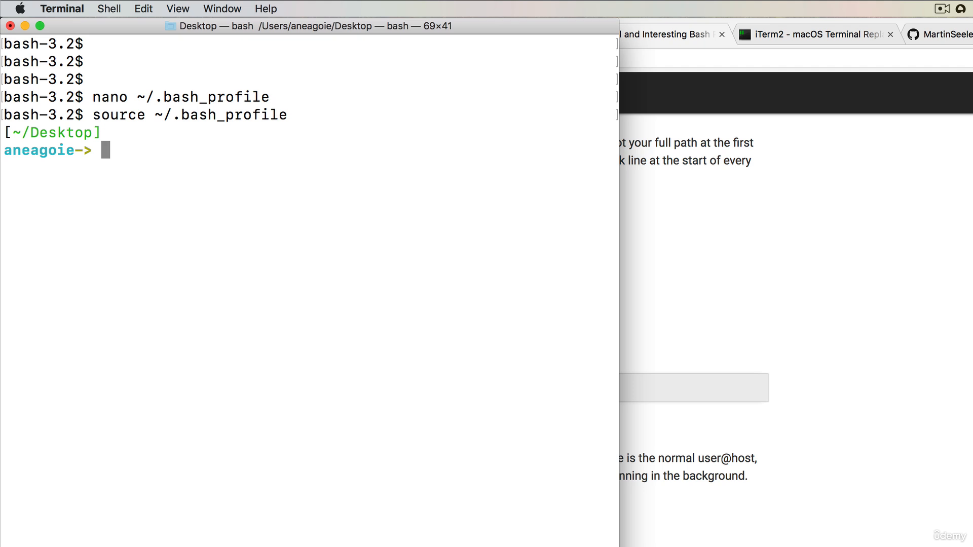
{"action": "type", "text": "ls"}
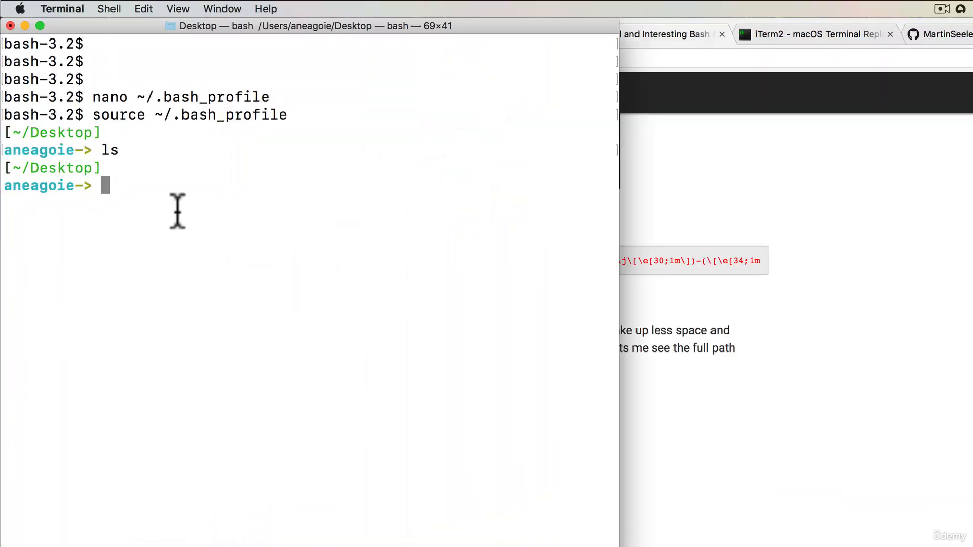
{"action": "double_click", "coordinate": [48, 167]}
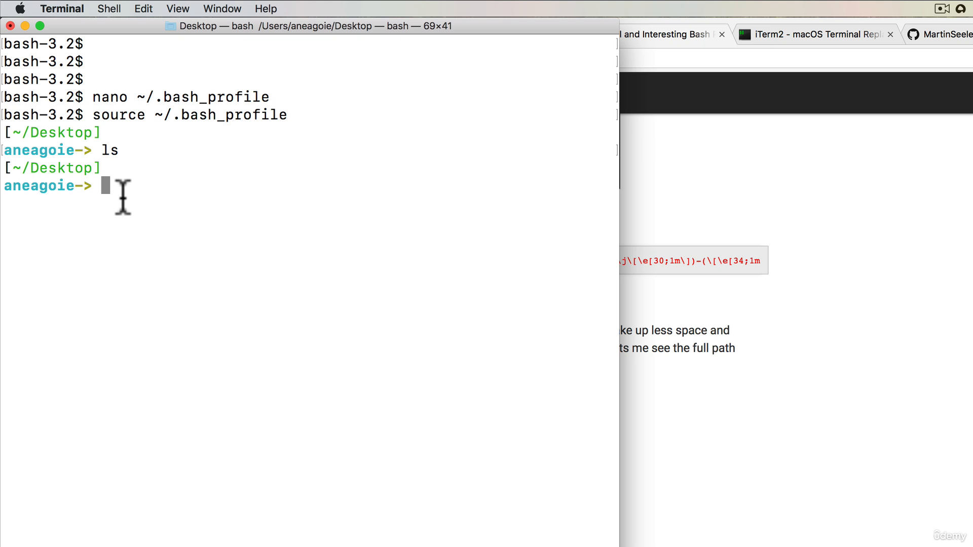
{"action": "left_click", "coordinate": [62, 9]}
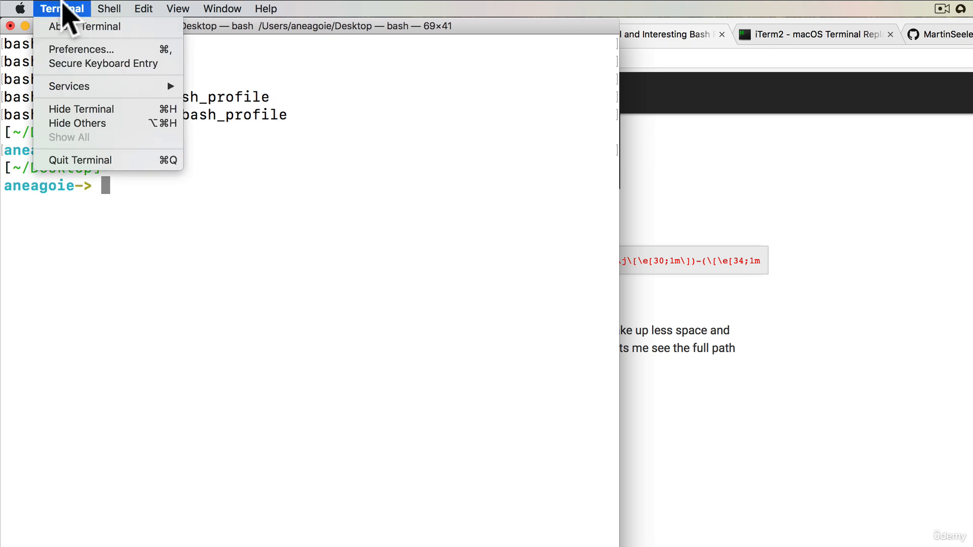
- Set the shell window background to a pale green tint via the HSB sliders
{"action": "left_click", "coordinate": [85, 7]}
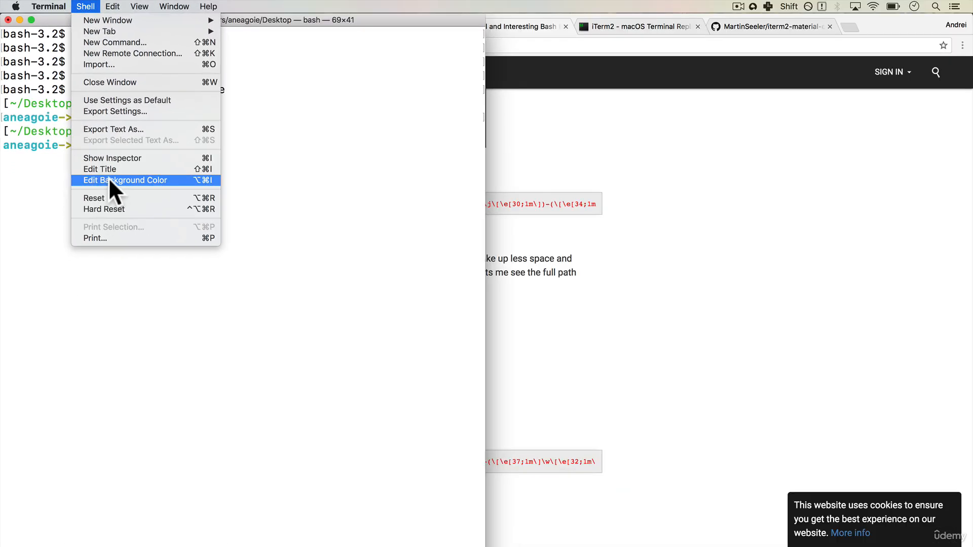
{"action": "left_click", "coordinate": [124, 180]}
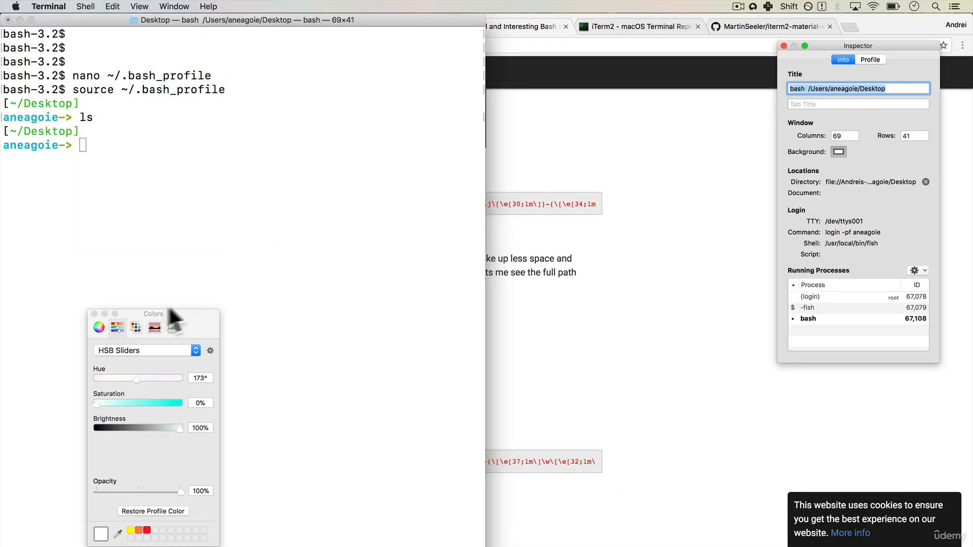
{"action": "left_click_drag", "start_coordinate": [96, 403], "coordinate": [176, 402]}
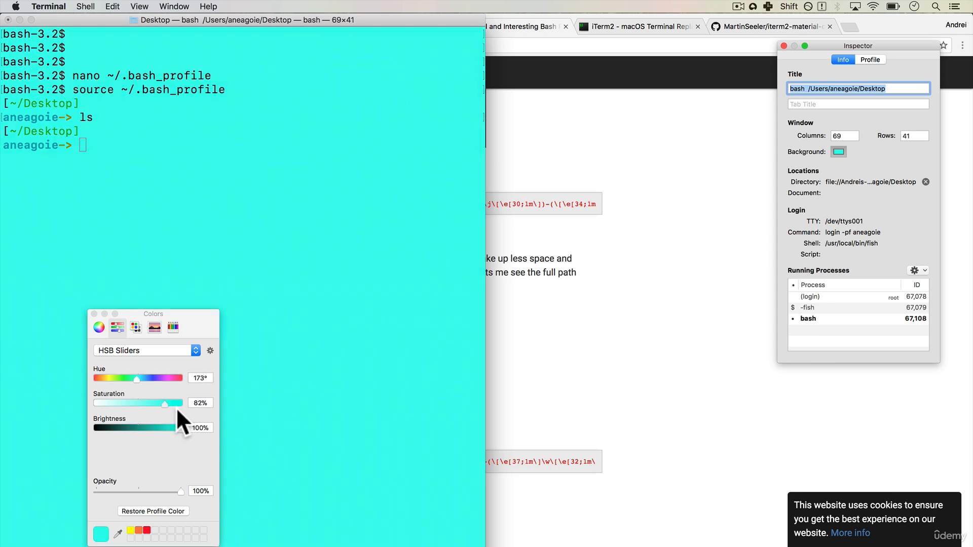
{"action": "left_click_drag", "start_coordinate": [174, 403], "coordinate": [104, 403]}
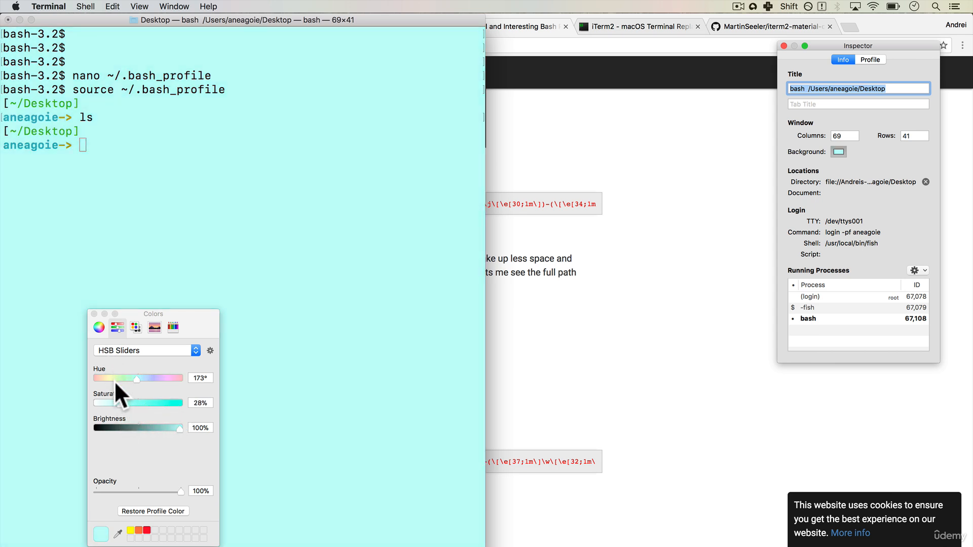
{"action": "left_click_drag", "start_coordinate": [138, 377], "coordinate": [119, 377]}
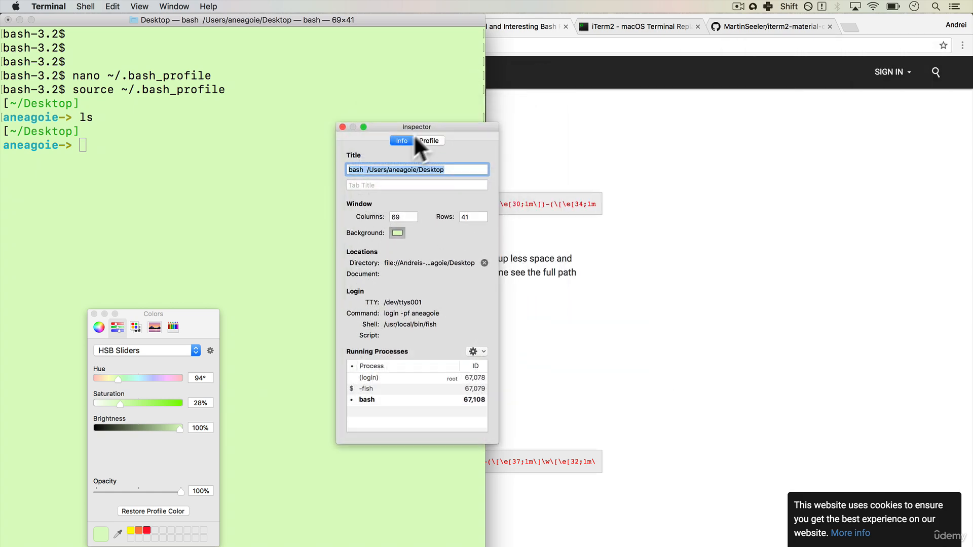
- Try the Grass and Ocean profiles, then keep the dark translucent Pro profile
{"action": "left_click", "coordinate": [427, 139]}
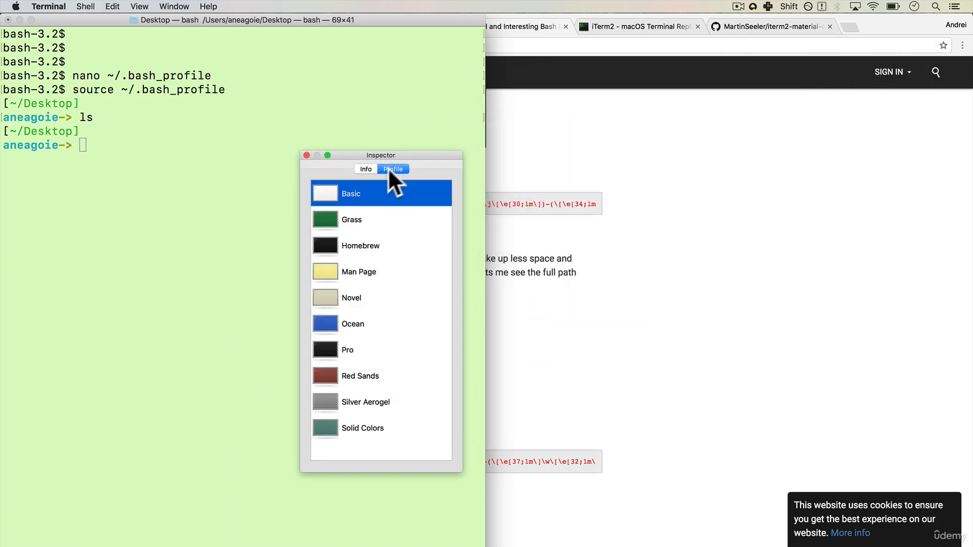
{"action": "left_click", "coordinate": [352, 219]}
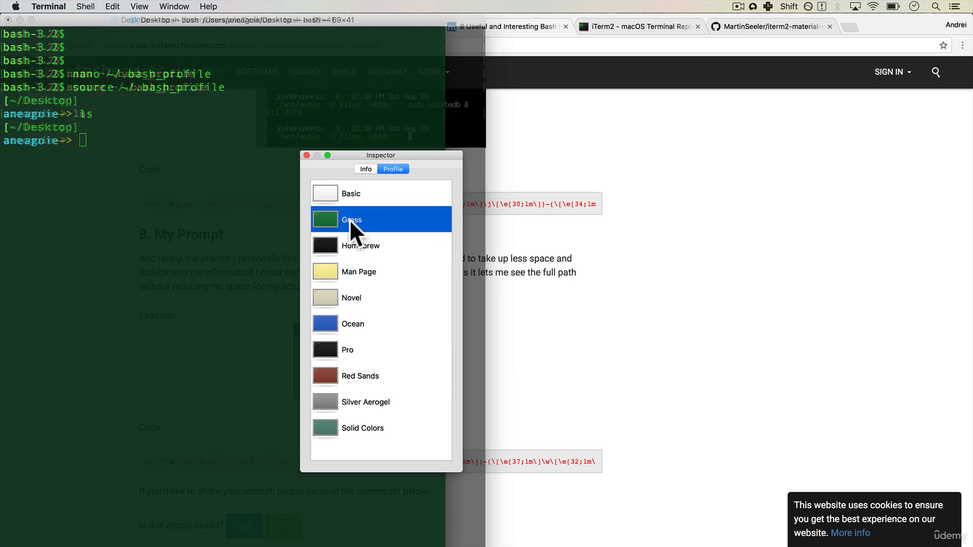
{"action": "left_click", "coordinate": [353, 324]}
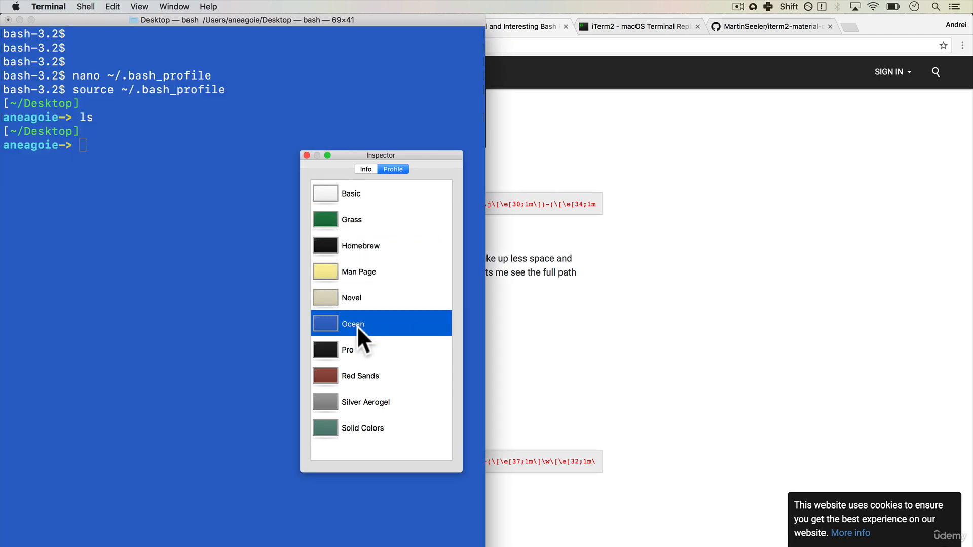
{"action": "left_click", "coordinate": [359, 375]}
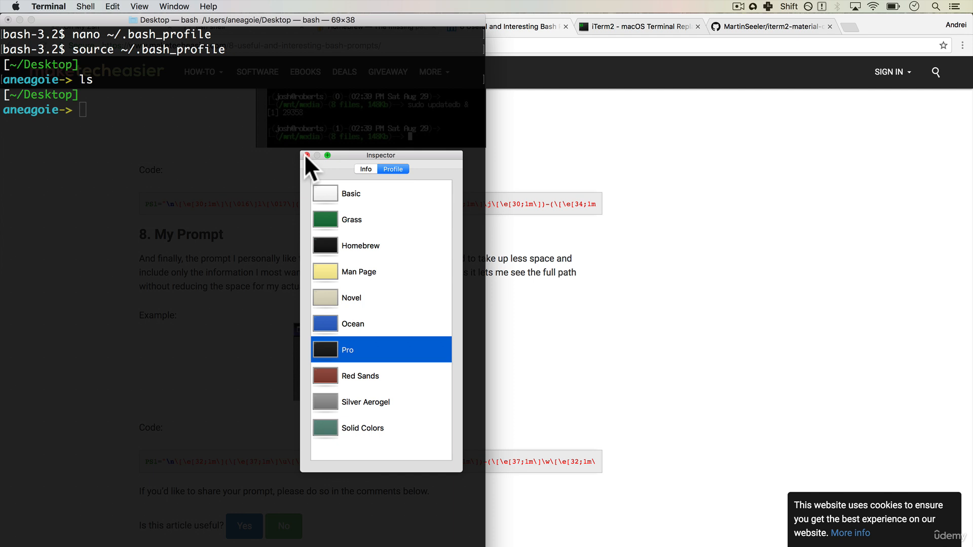
{"action": "mouse_move", "coordinate": [144, 46]}
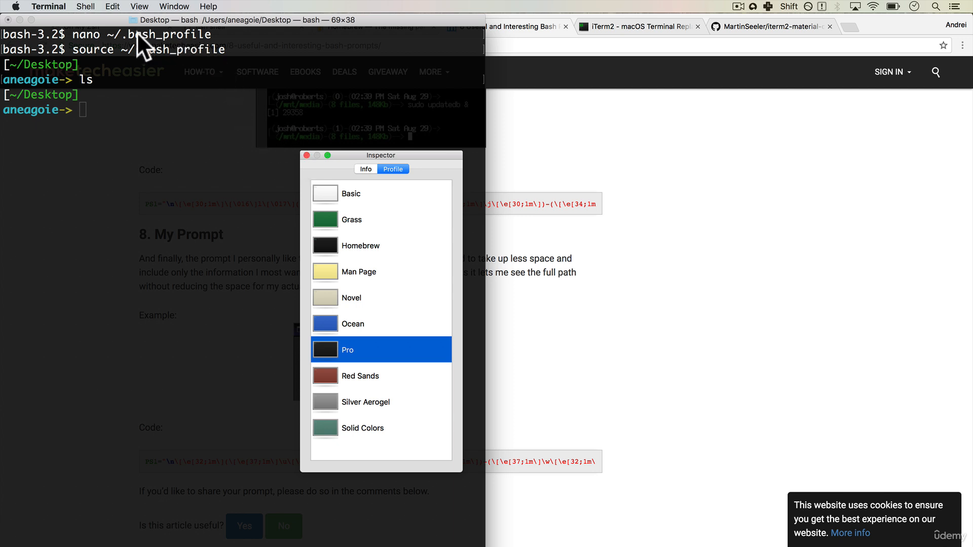
{"action": "mouse_move", "coordinate": [19, 121]}
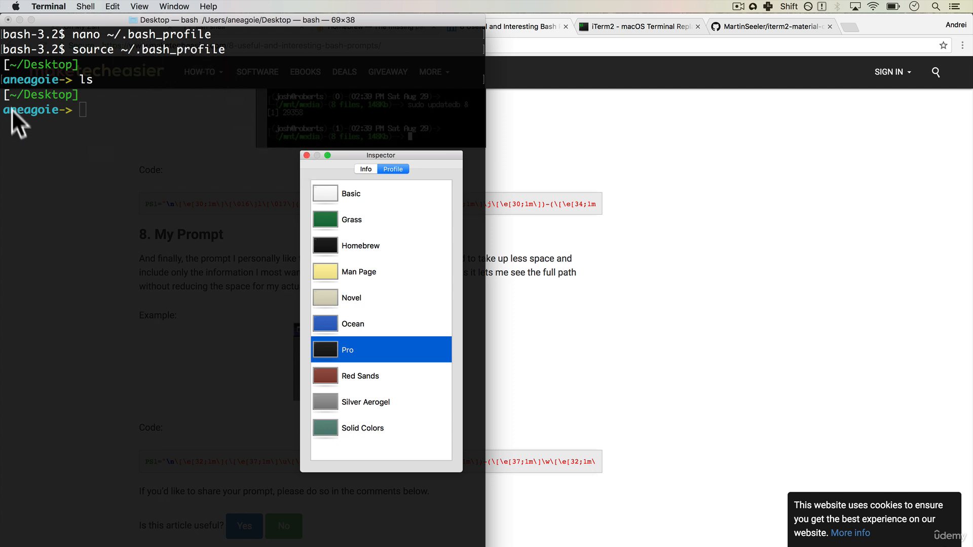
{"action": "mouse_move", "coordinate": [162, 135]}
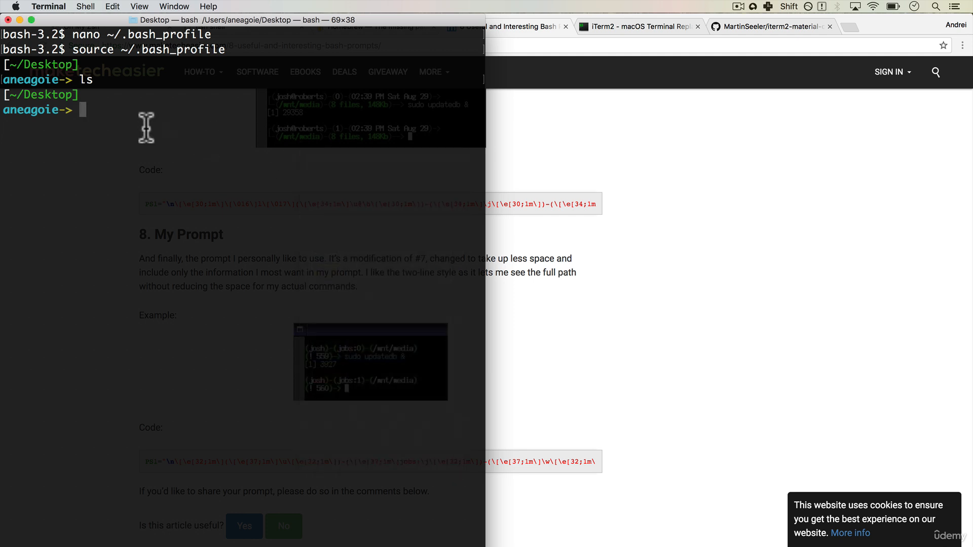
{"action": "mouse_move", "coordinate": [302, 30]}
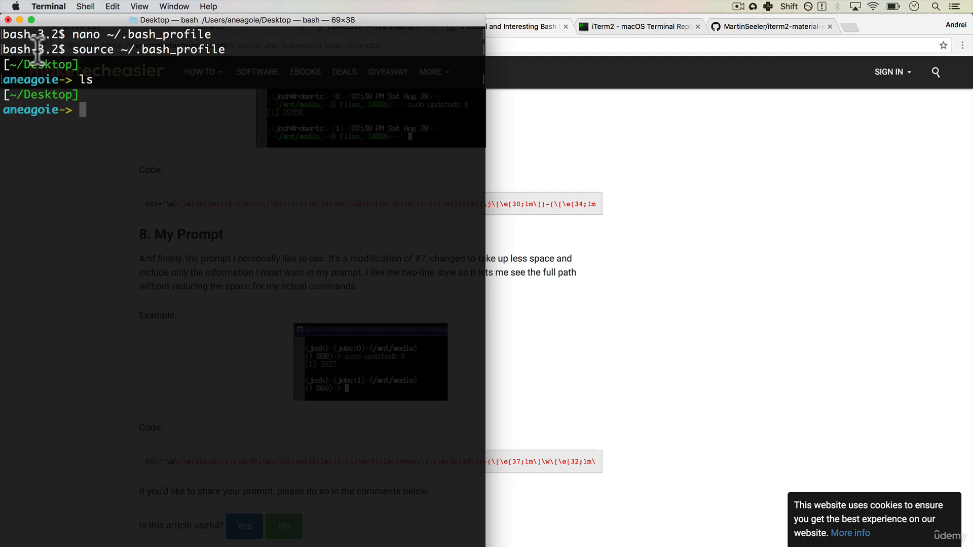
- Bring Chrome's Oh My Zsh page back to the front
{"action": "left_click", "coordinate": [111, 27]}
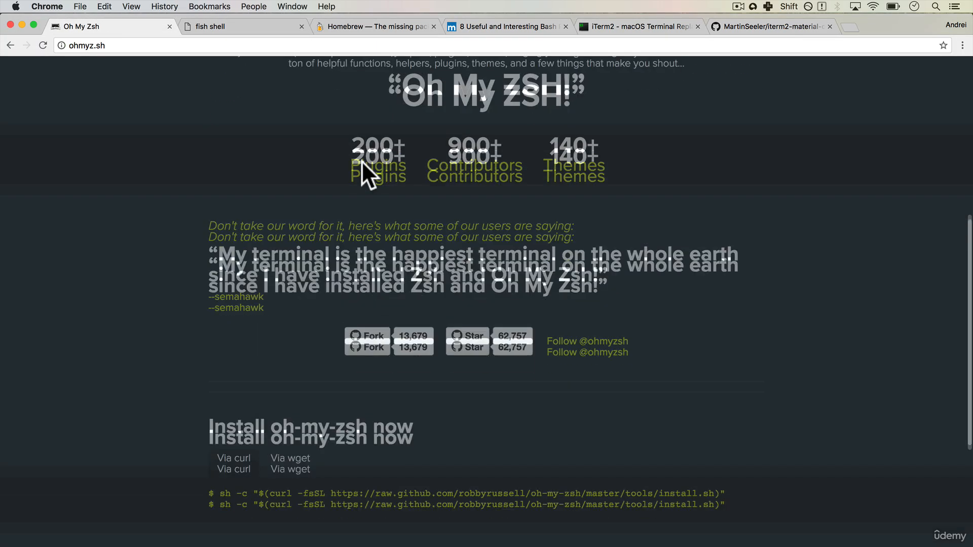
- Scroll the fish shell homepage to its macOS install options (Homebrew, MacPorts)
{"action": "scroll", "scroll_direction": "up", "scroll_amount": 3}
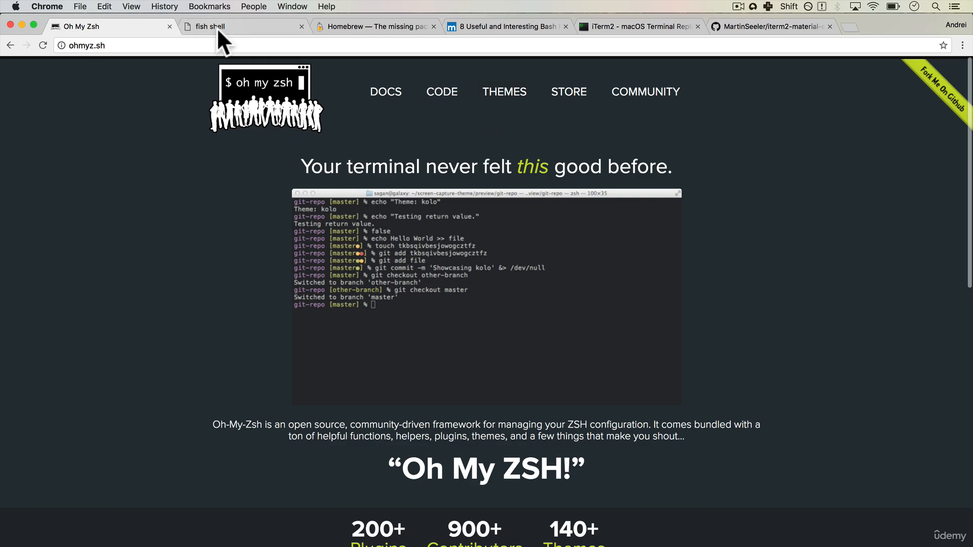
{"action": "left_click", "coordinate": [242, 26]}
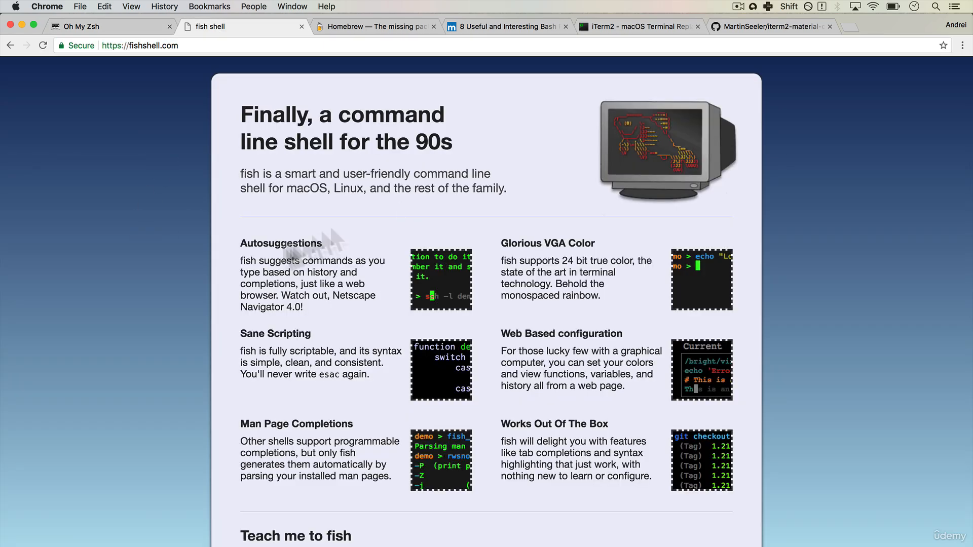
{"action": "scroll", "scroll_direction": "down", "scroll_amount": 3}
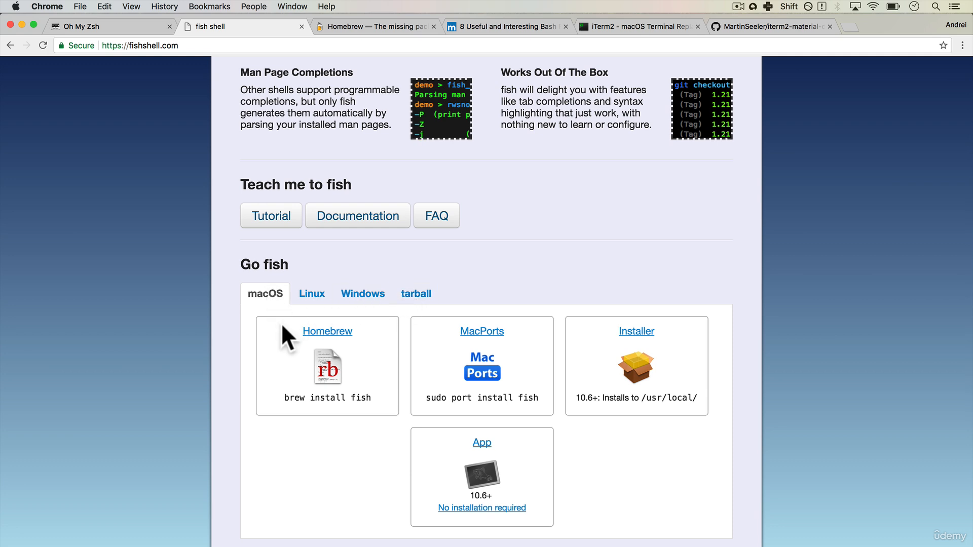
{"action": "mouse_move", "coordinate": [328, 345]}
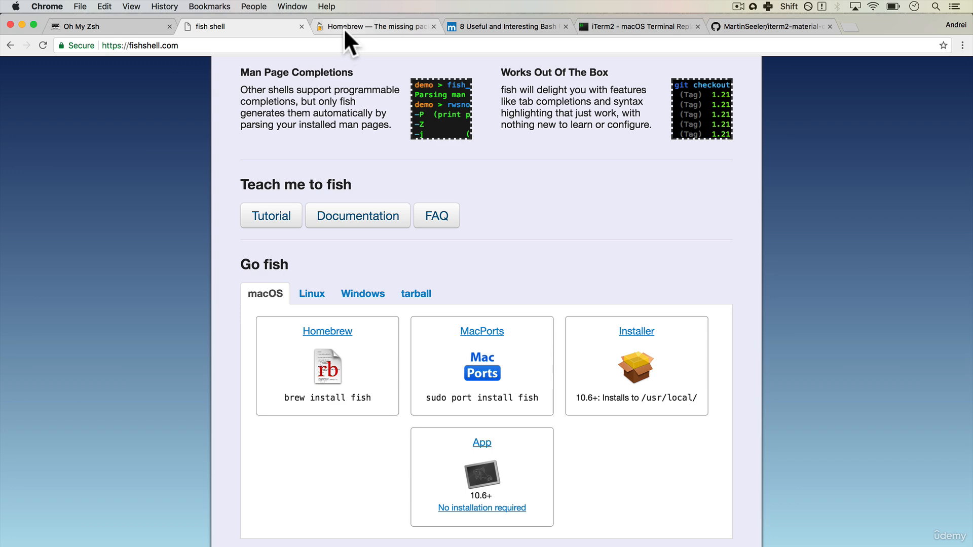
- Select the full Homebrew install command on brew.sh
{"action": "left_click", "coordinate": [372, 26]}
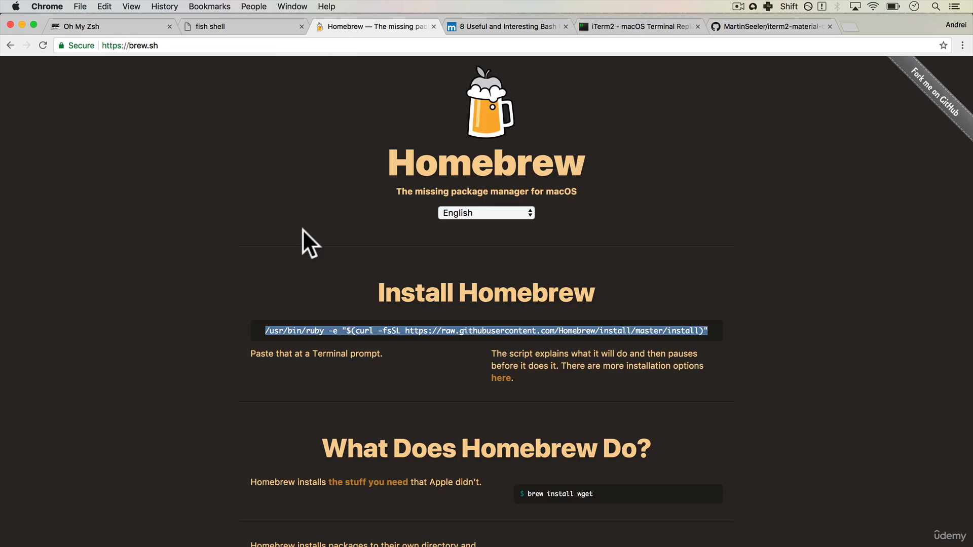
{"action": "mouse_move", "coordinate": [701, 156]}
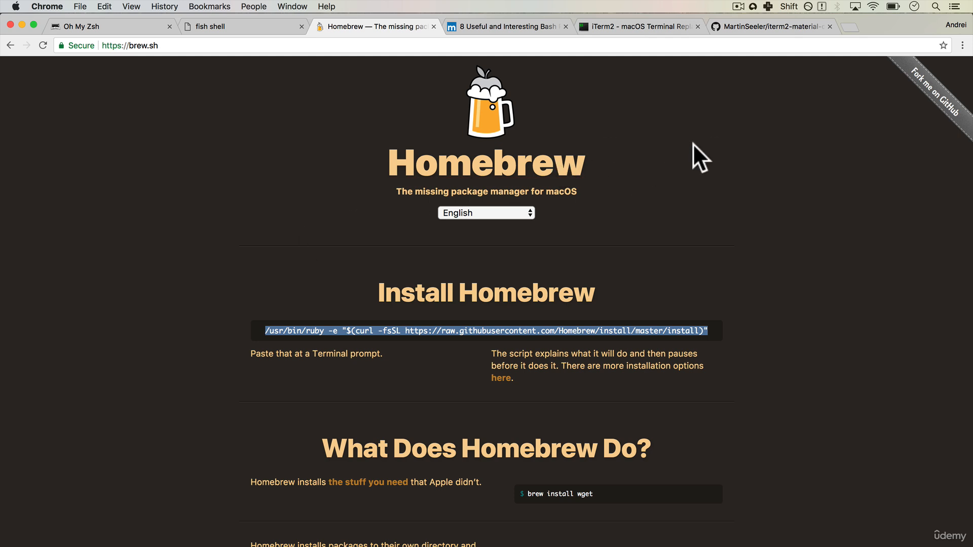
{"action": "mouse_move", "coordinate": [474, 244]}
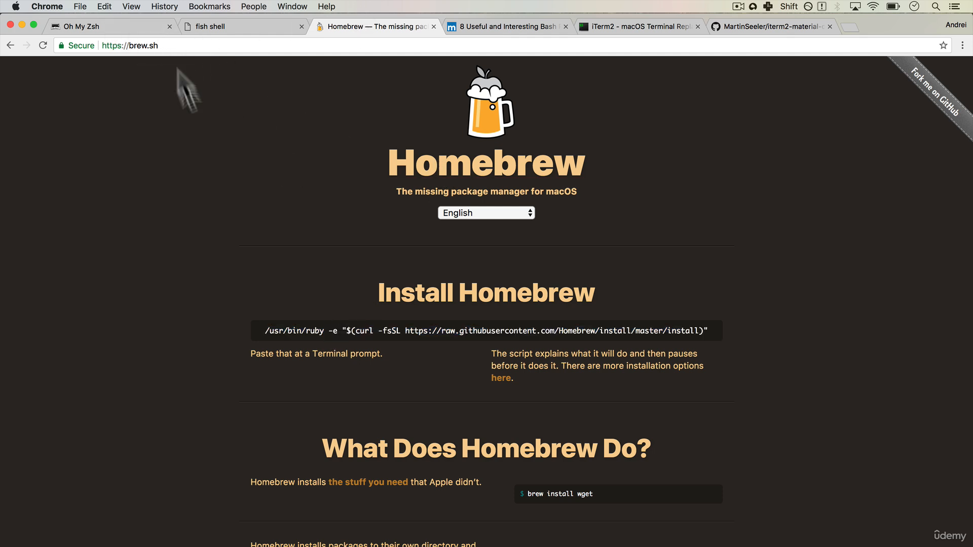
{"action": "triple_click", "coordinate": [485, 331]}
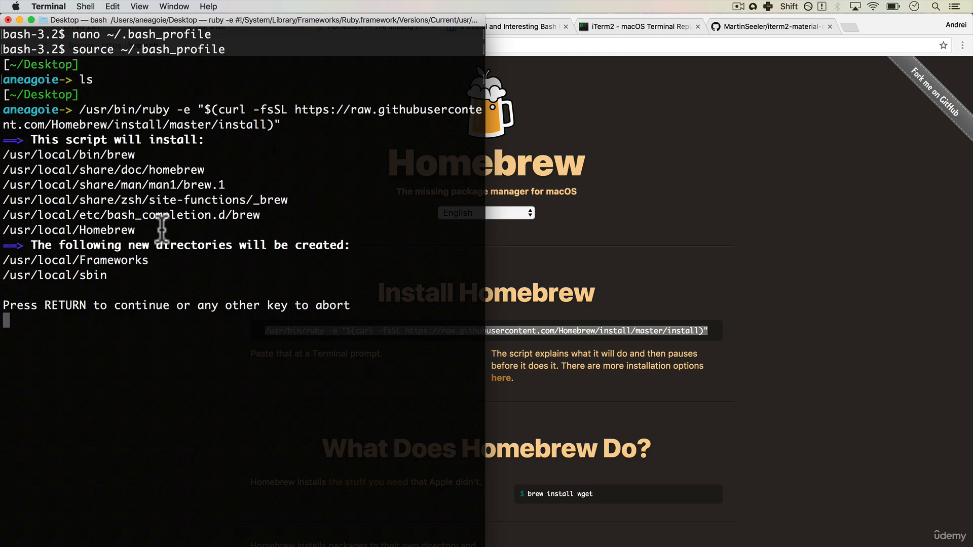
{"action": "mouse_move", "coordinate": [55, 369]}
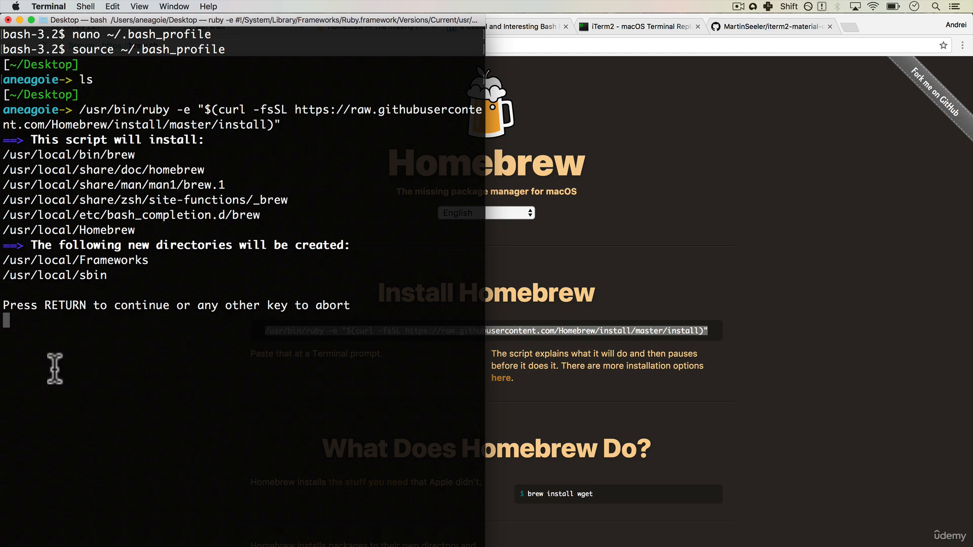
- Continue the Homebrew install script, abort it at the password prompt, and begin clearing the screen
{"action": "key", "text": "return"}
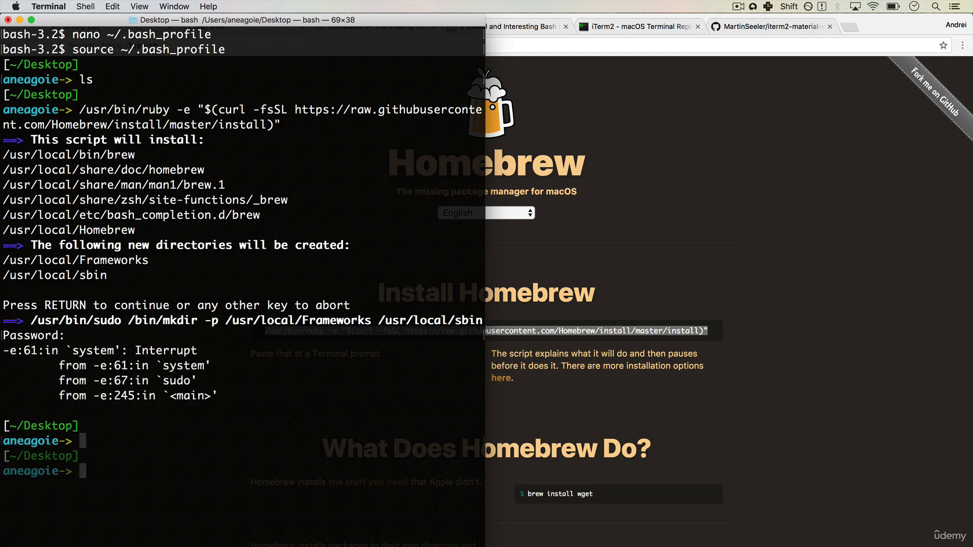
{"action": "type", "text": "clea"}
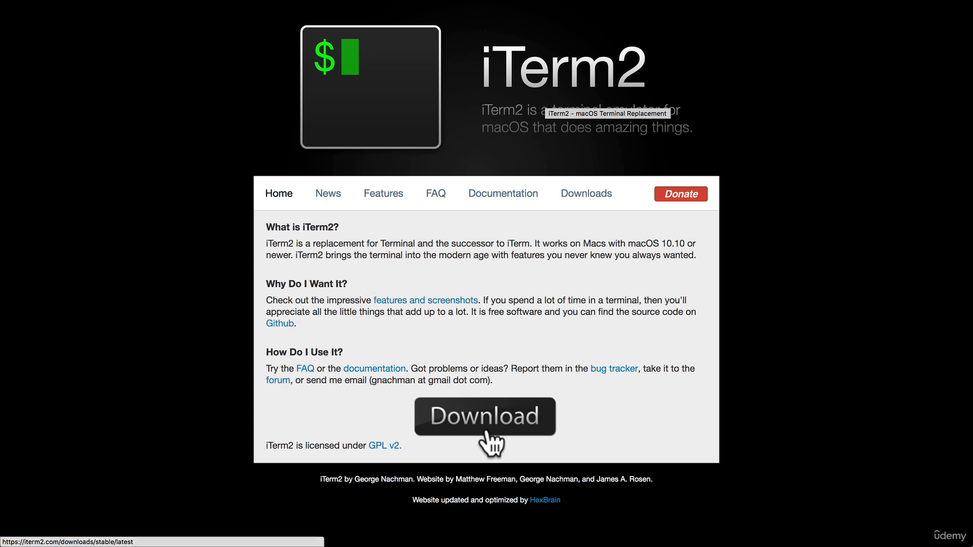
- Download the latest iTerm2 release and reveal the unpacked iTerm app from Chrome's download bar
{"action": "left_click", "coordinate": [485, 417]}
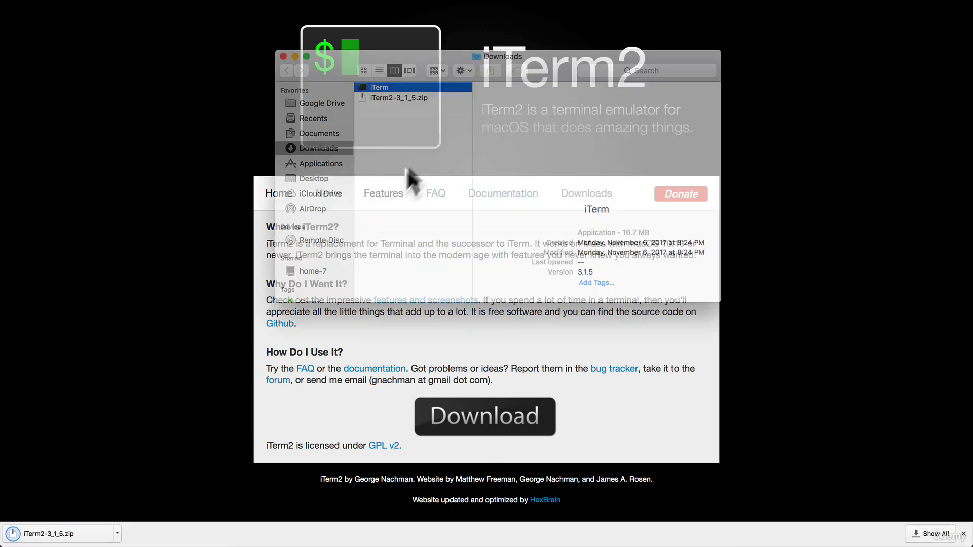
{"action": "left_click", "coordinate": [380, 87]}
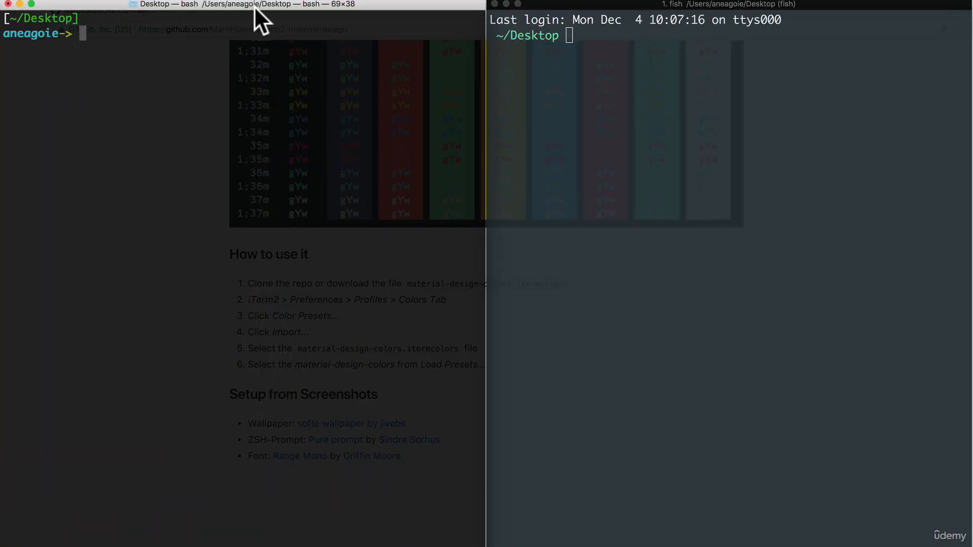
{"action": "mouse_move", "coordinate": [319, 15]}
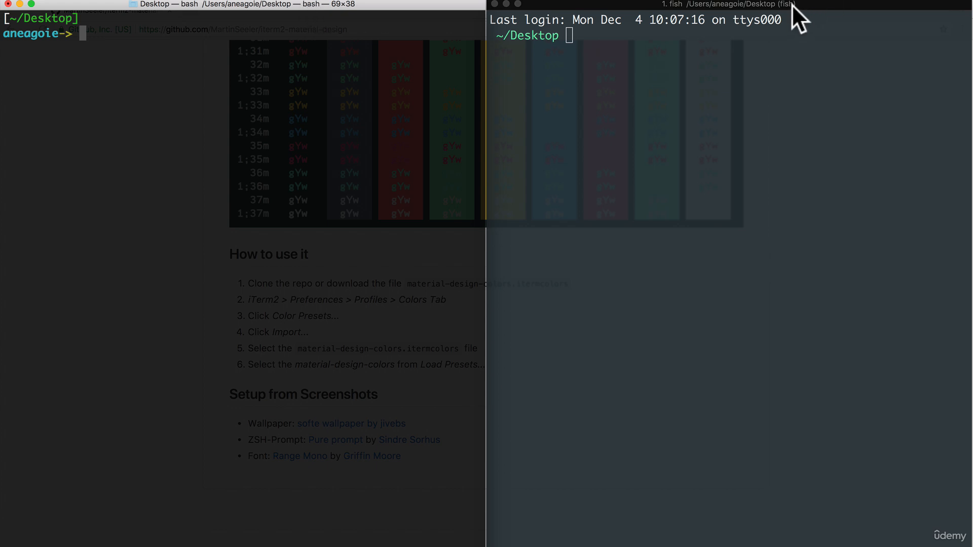
{"action": "mouse_move", "coordinate": [752, 38]}
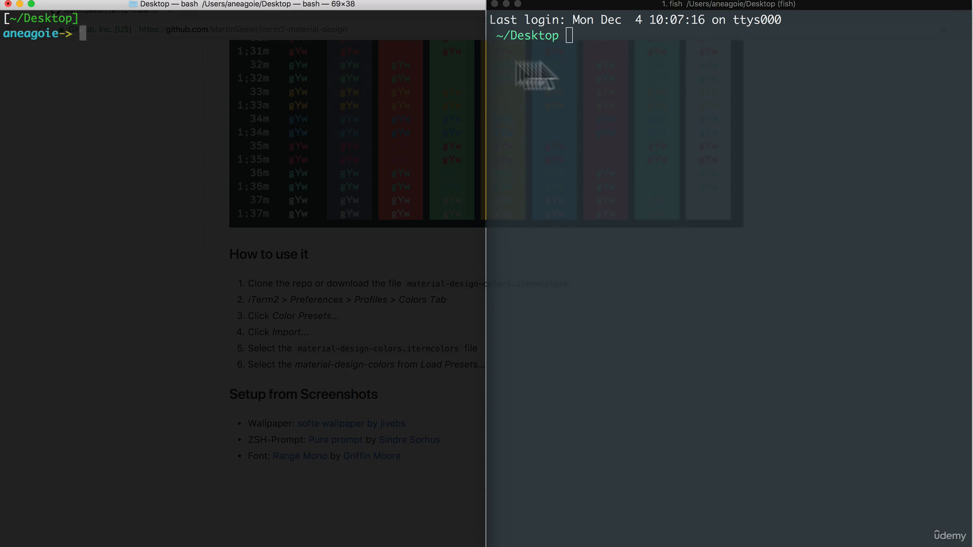
{"action": "mouse_move", "coordinate": [239, 62]}
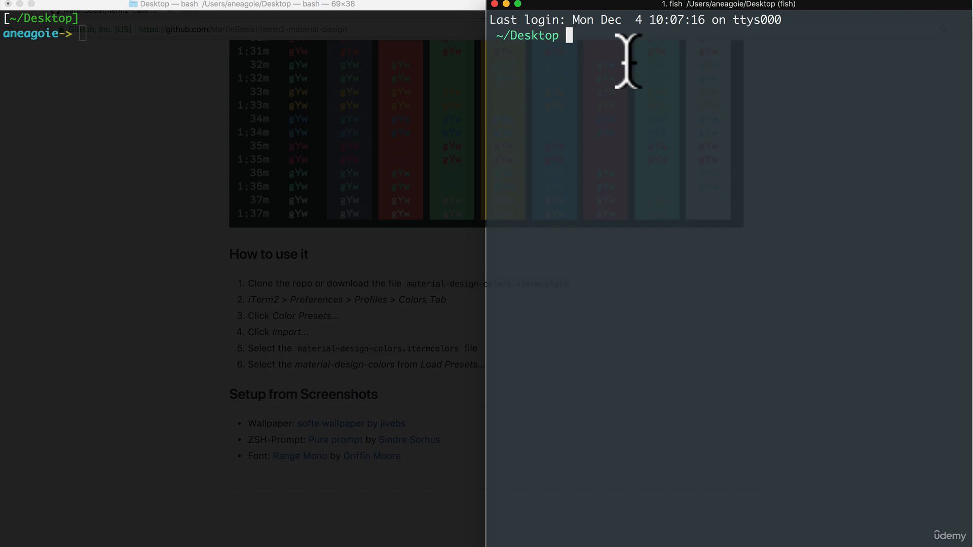
{"action": "type", "text": "bash_"}
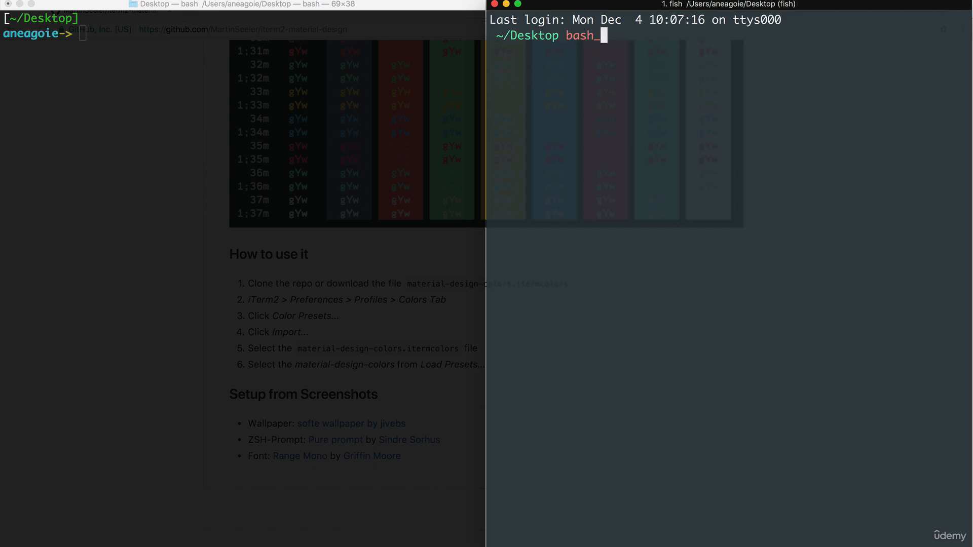
{"action": "type", "text": "_profile"}
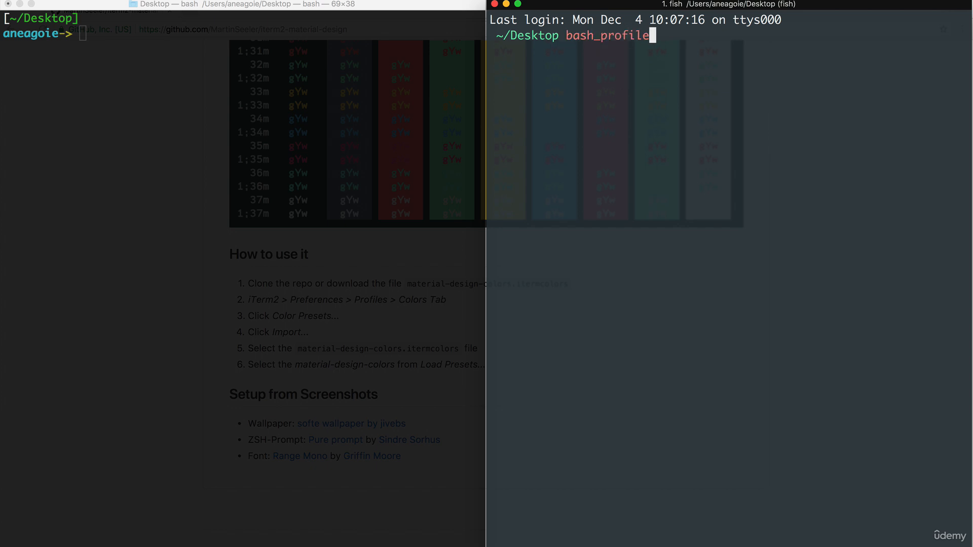
{"action": "key", "text": "backspace"}
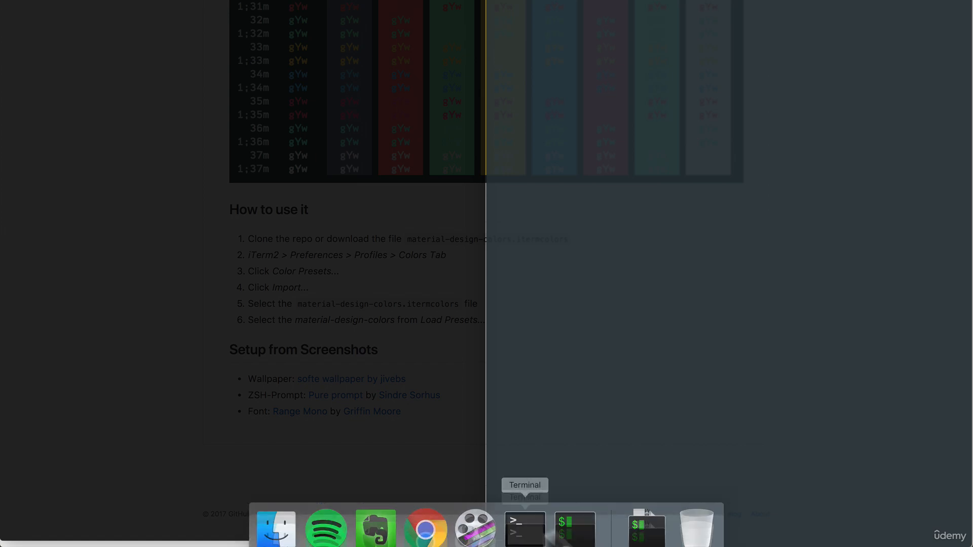
{"action": "mouse_move", "coordinate": [573, 518]}
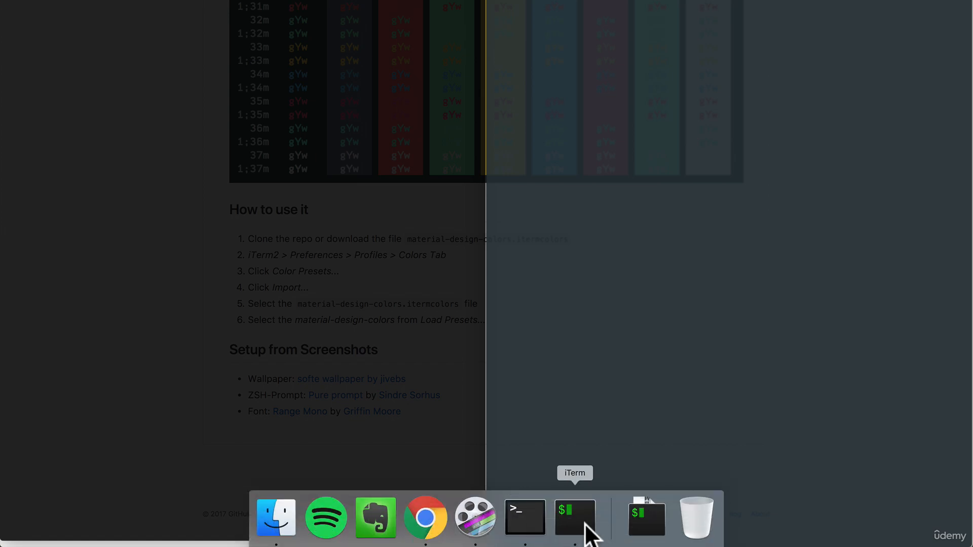
- Bring iTerm2 forward, launch bash from the fish session, then start fish again
{"action": "left_click", "coordinate": [574, 518]}
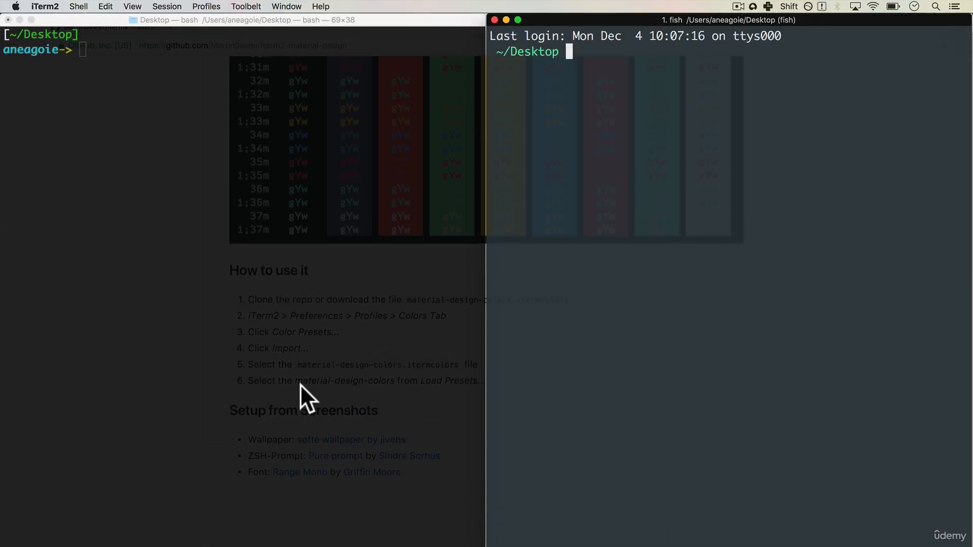
{"action": "mouse_move", "coordinate": [687, 9]}
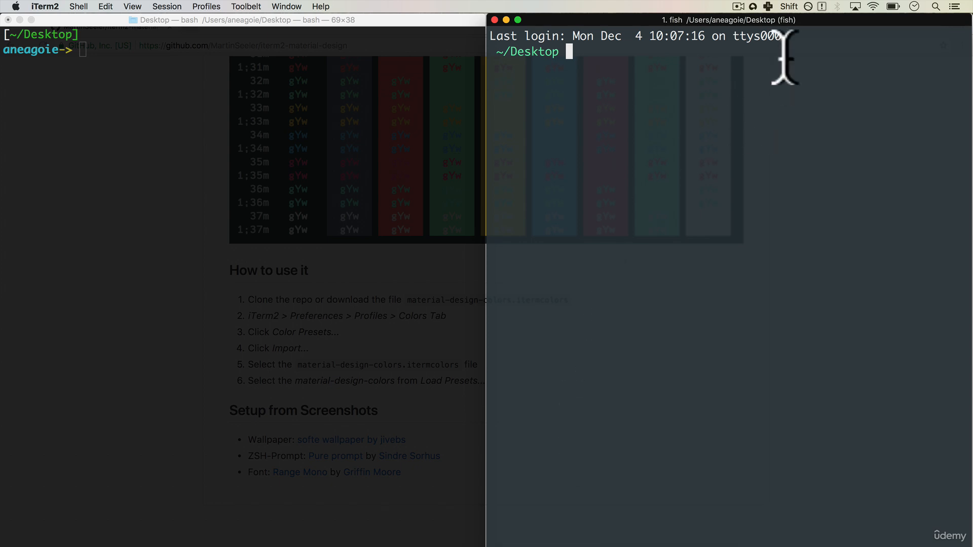
{"action": "mouse_move", "coordinate": [291, 130]}
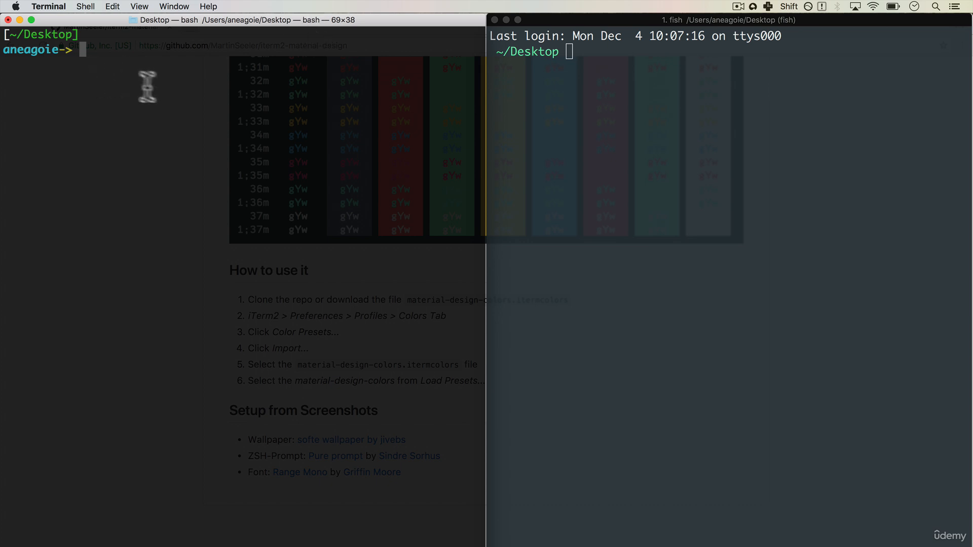
{"action": "type", "text": "bash"}
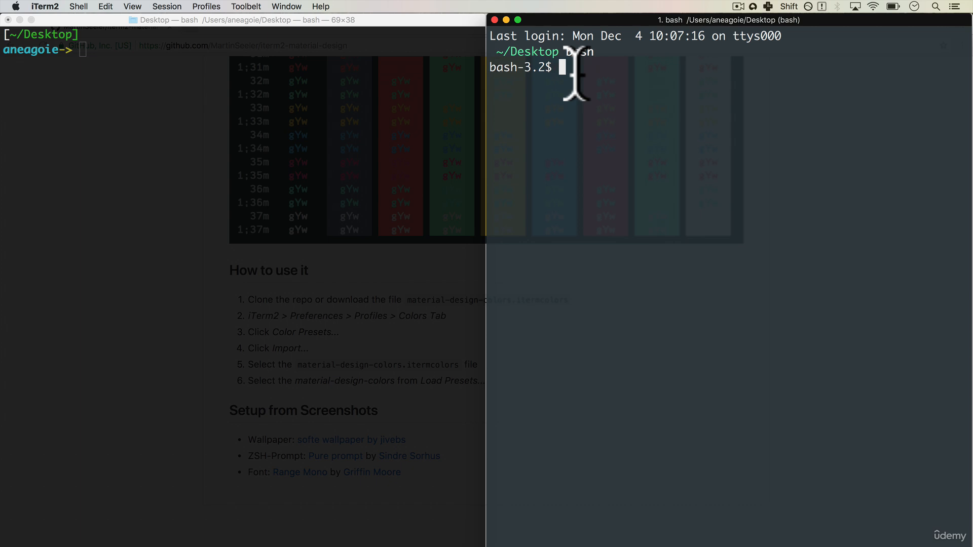
{"action": "type", "text": "fish"}
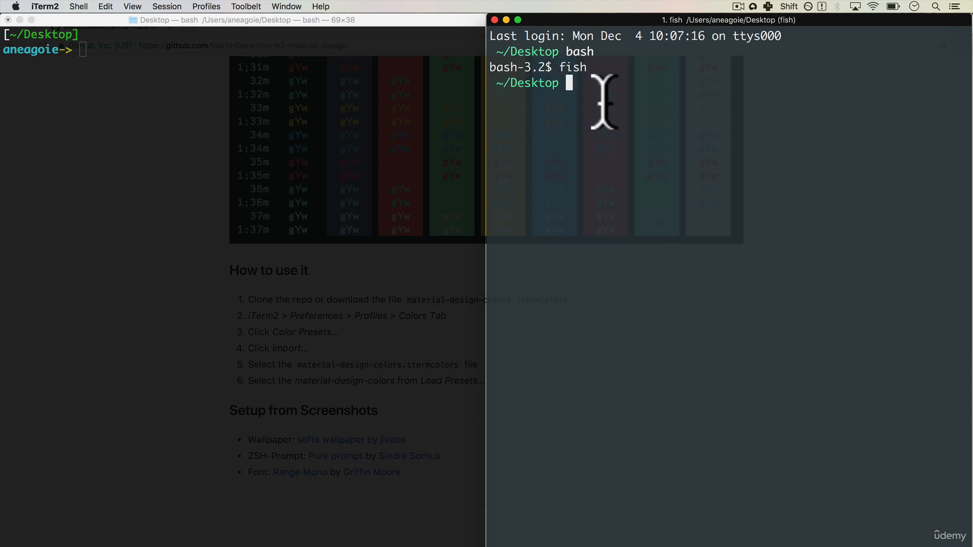
- Show the Default profile's Colors settings in iTerm2 Preferences under Profiles
{"action": "left_click", "coordinate": [78, 6]}
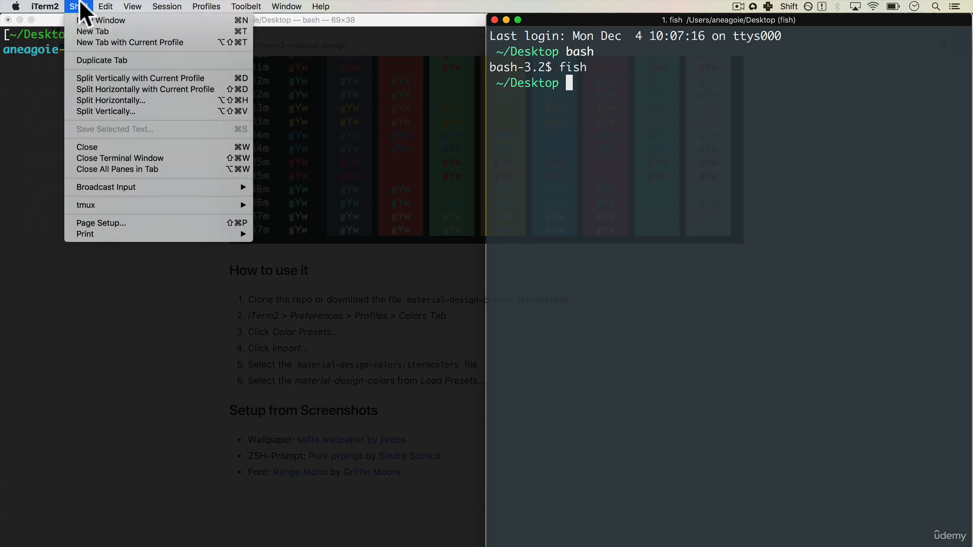
{"action": "left_click", "coordinate": [45, 6]}
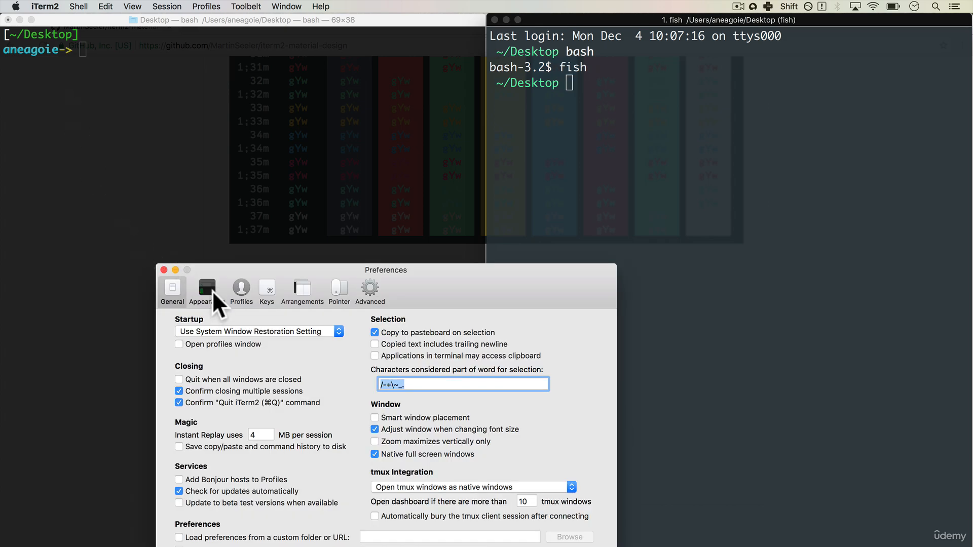
{"action": "left_click", "coordinate": [241, 288]}
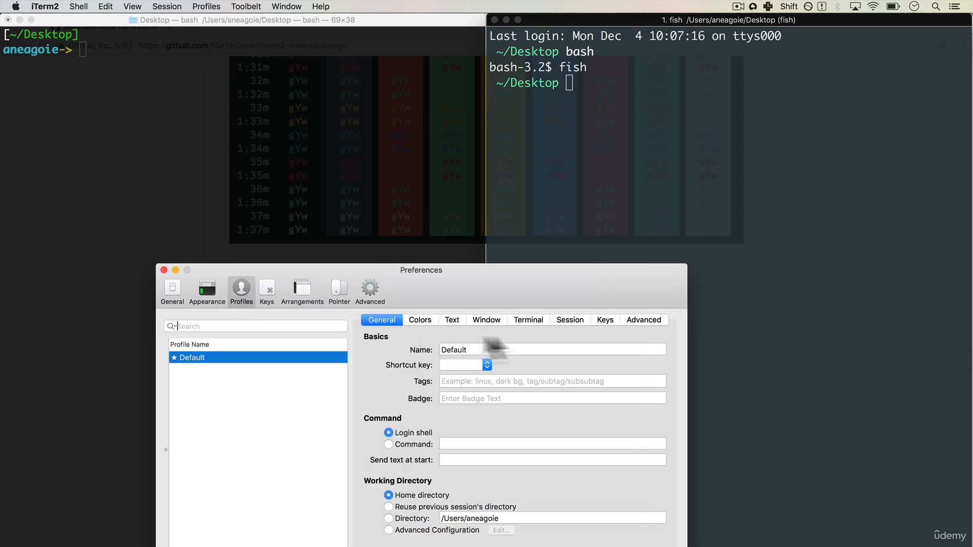
{"action": "left_click", "coordinate": [419, 319]}
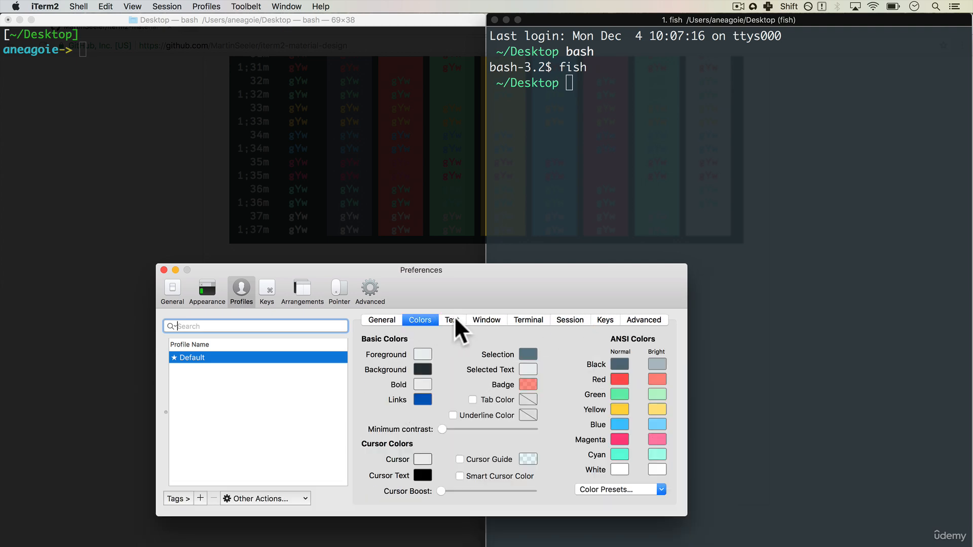